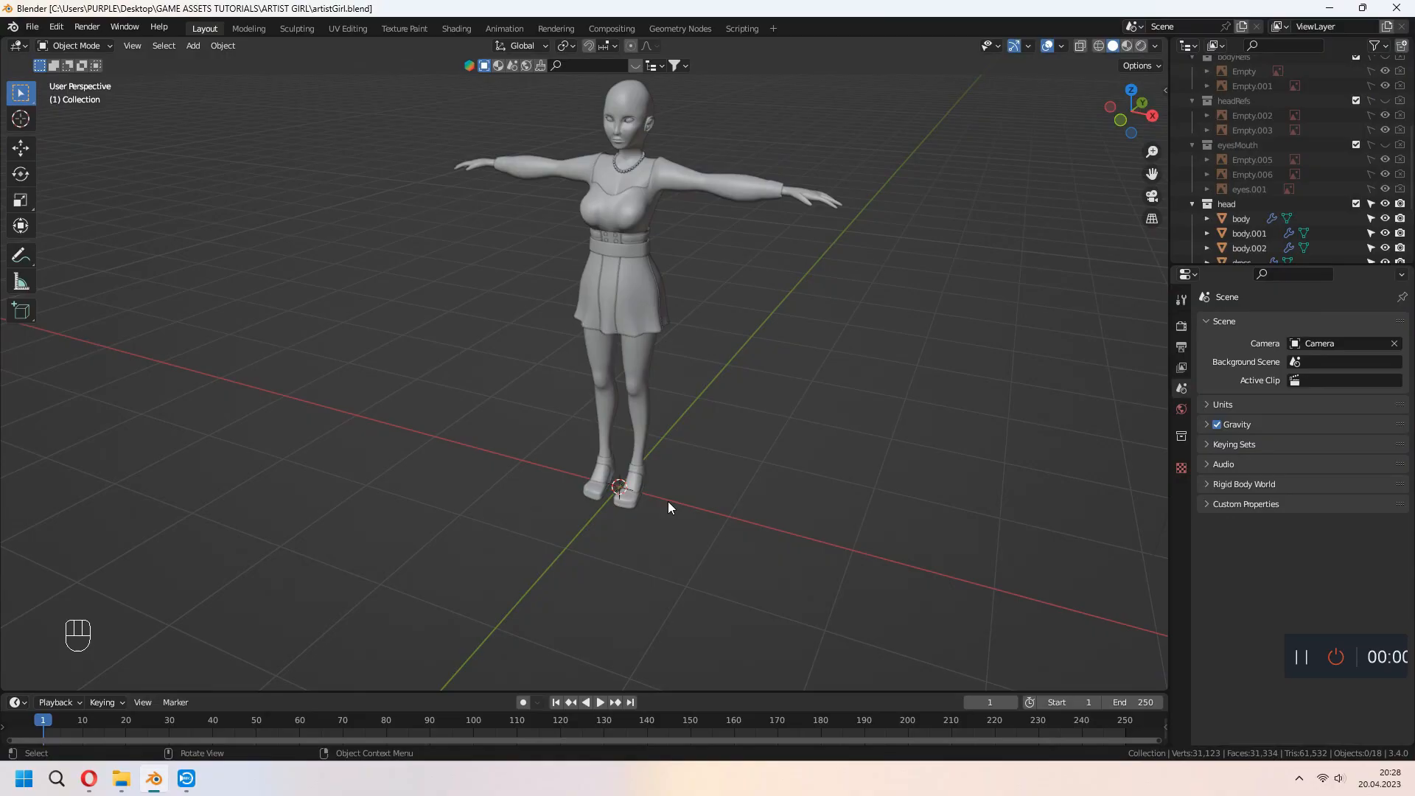
Add a NURBS path and scale it into an upright hair card beside the outstretched arm.
key(shift+a)
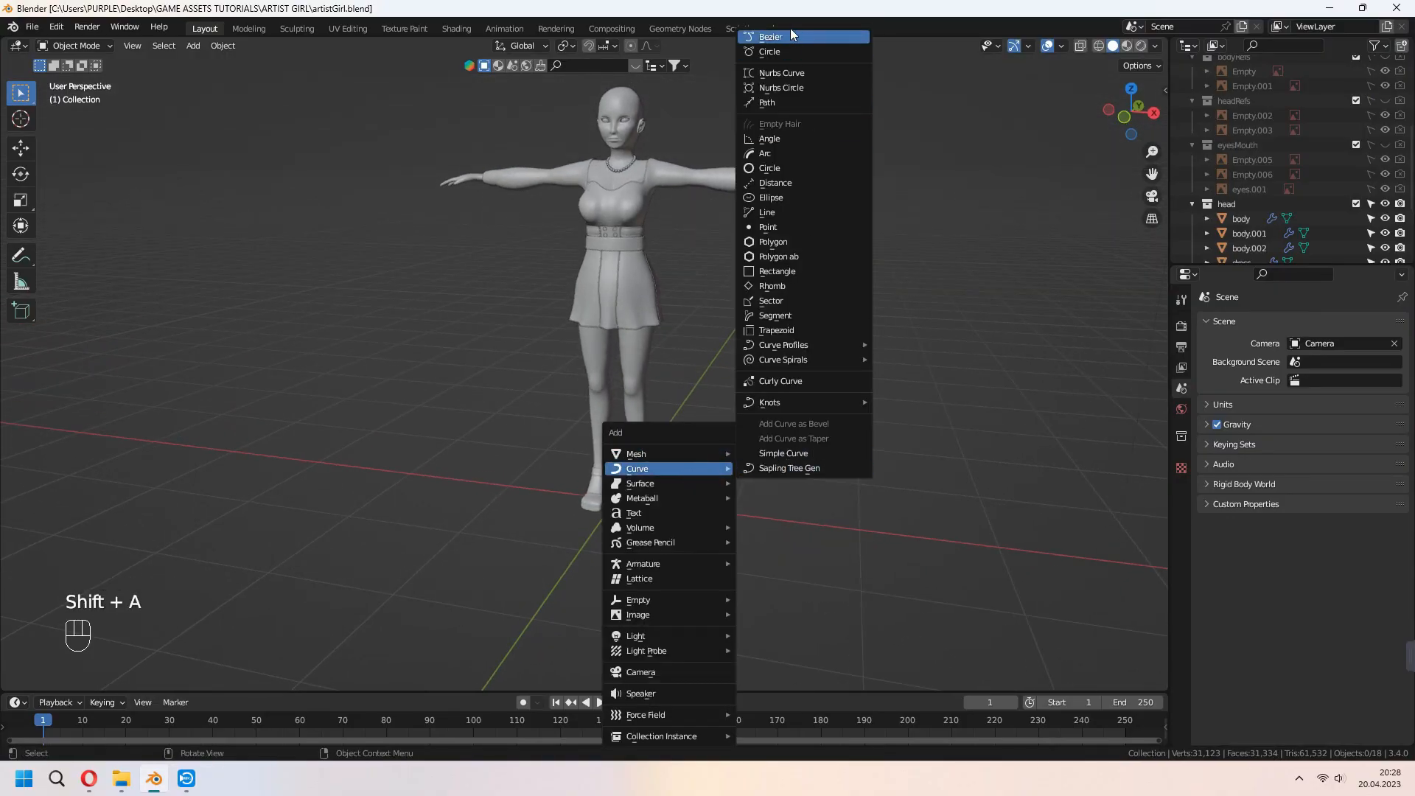
click(767, 102)
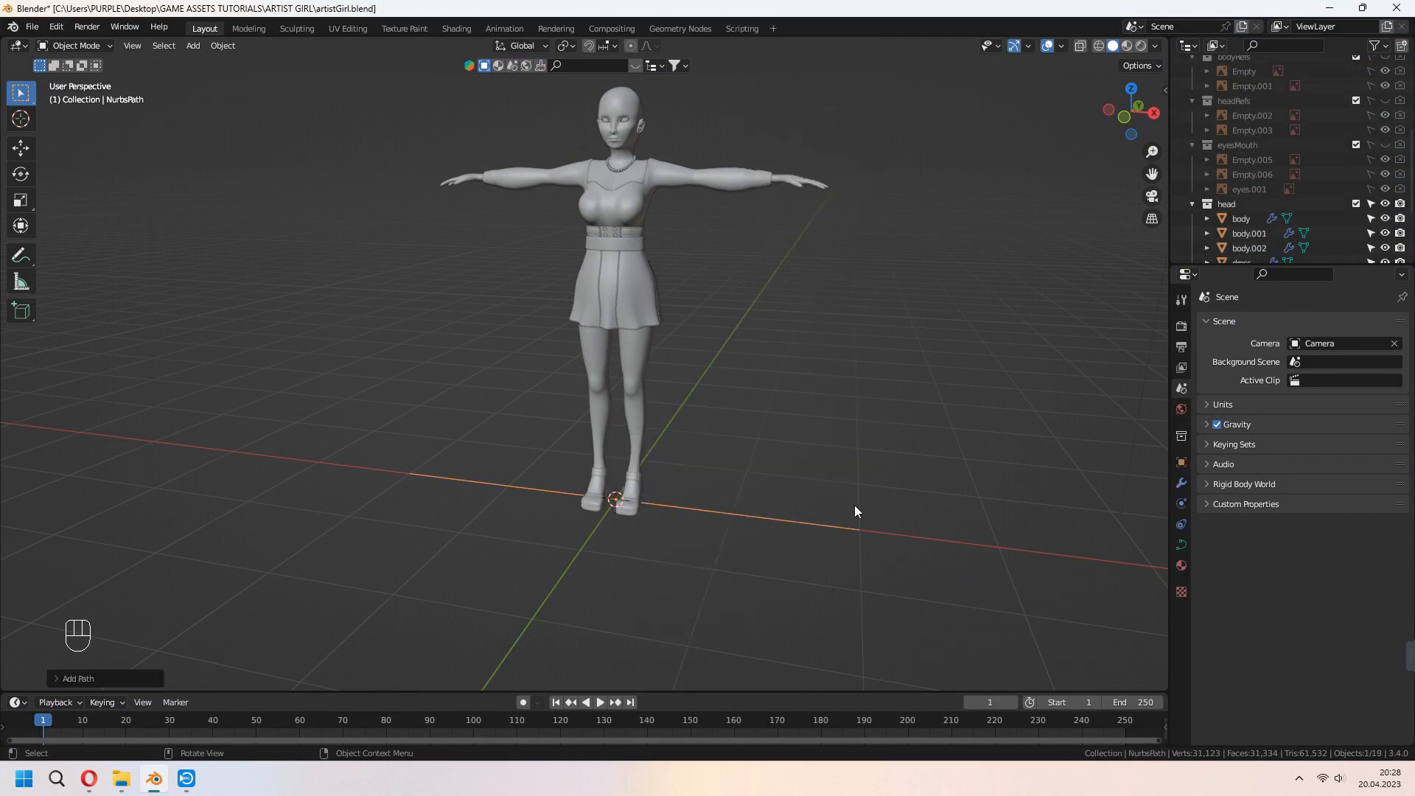
key(r)
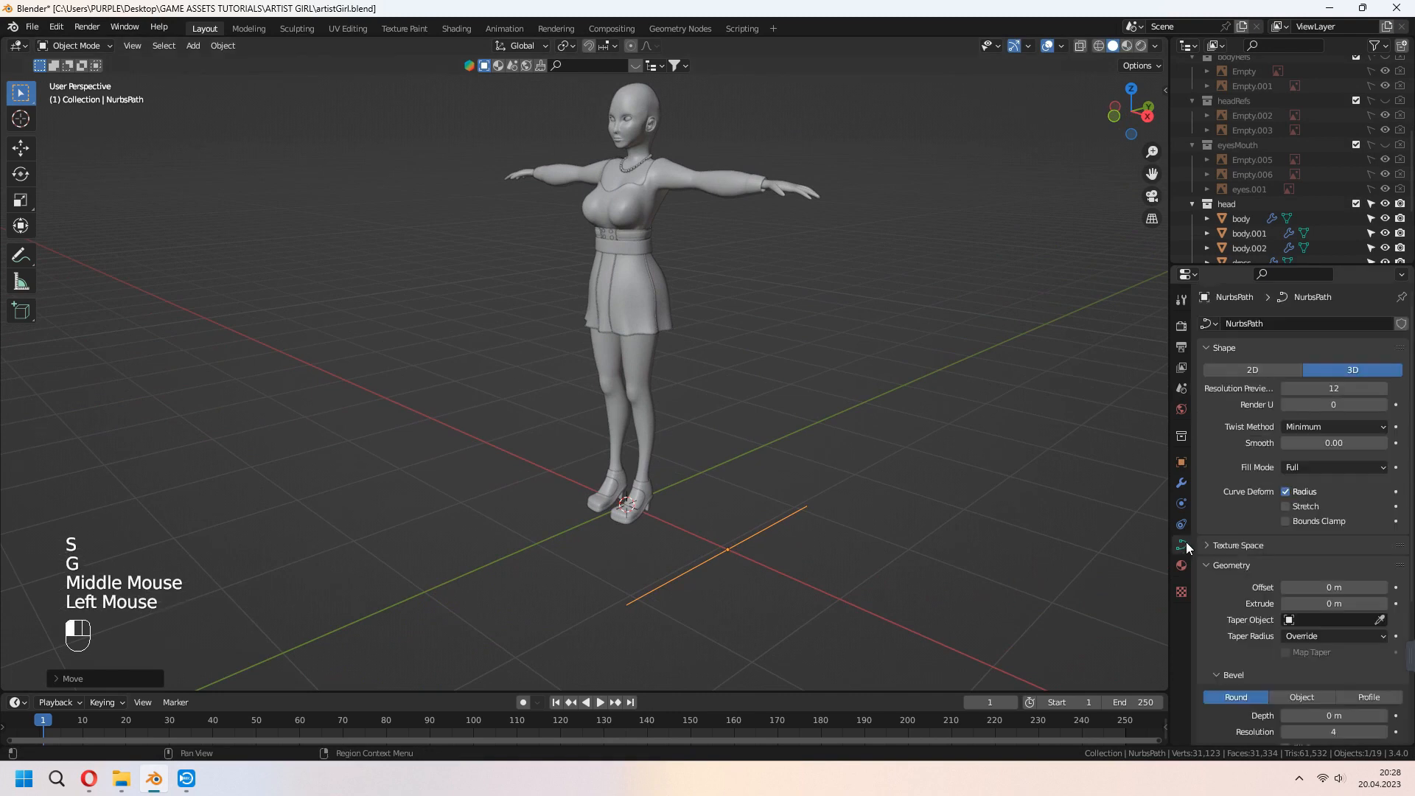
scroll(up, 3)
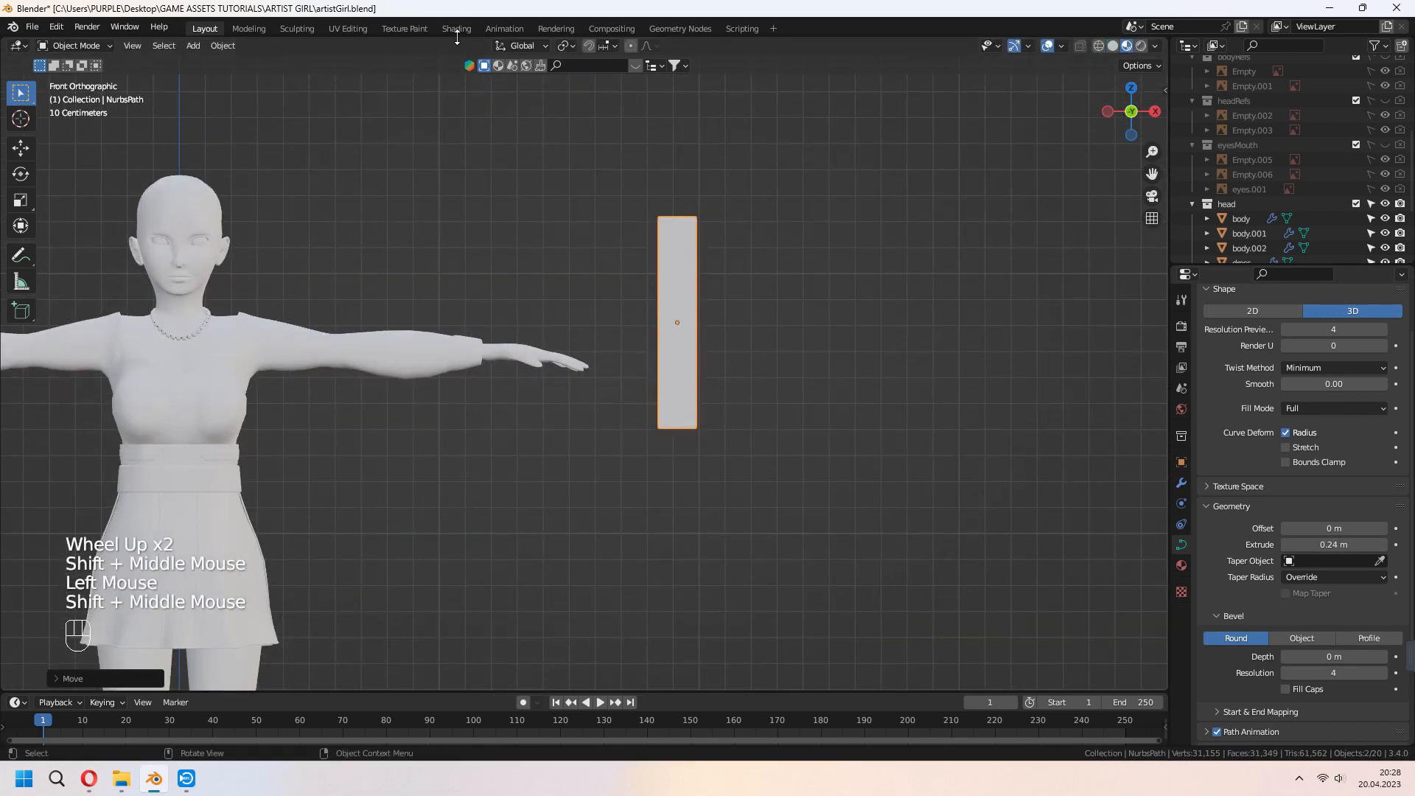
In Shading, give the card a 'hair' material set to Alpha Blend and save the file.
click(456, 28)
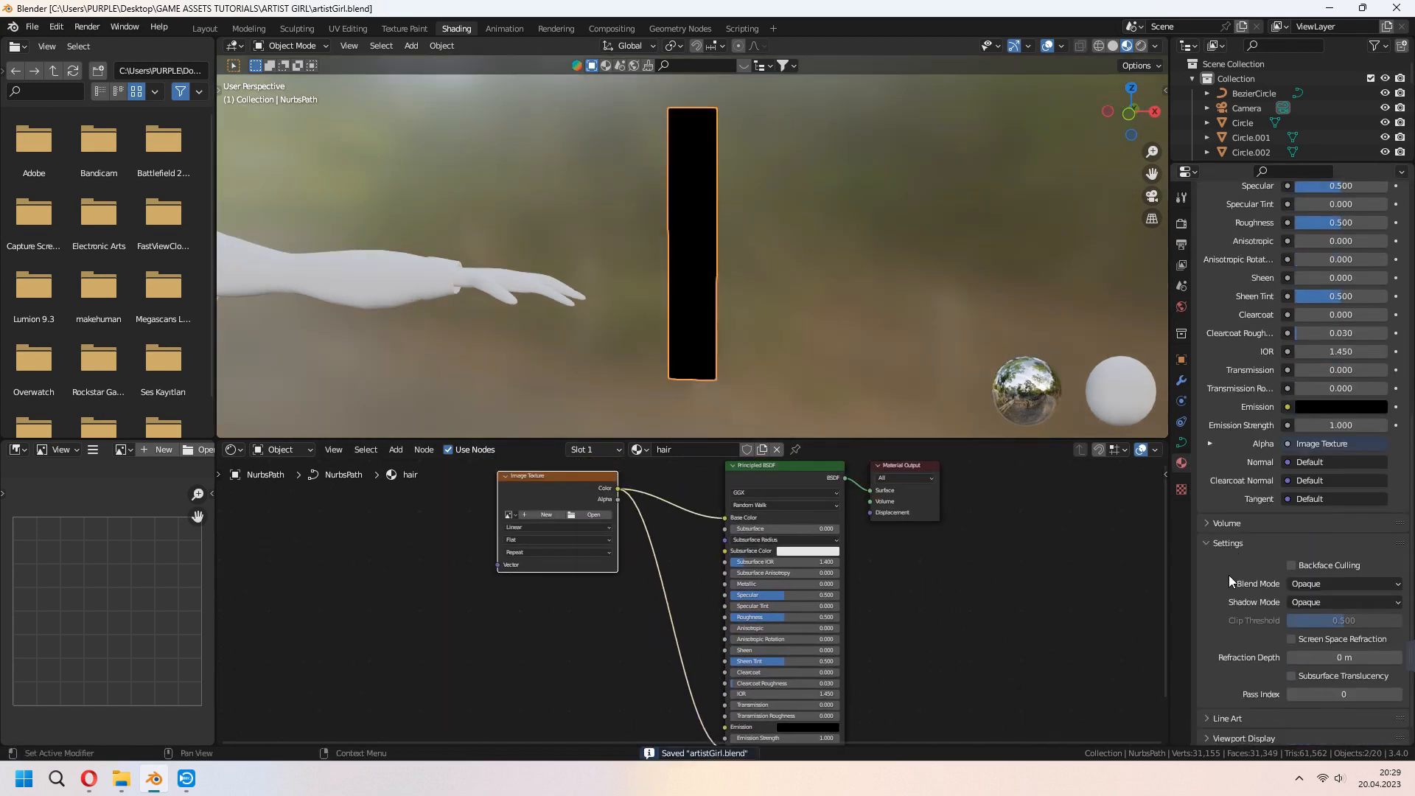
scroll(down, 3)
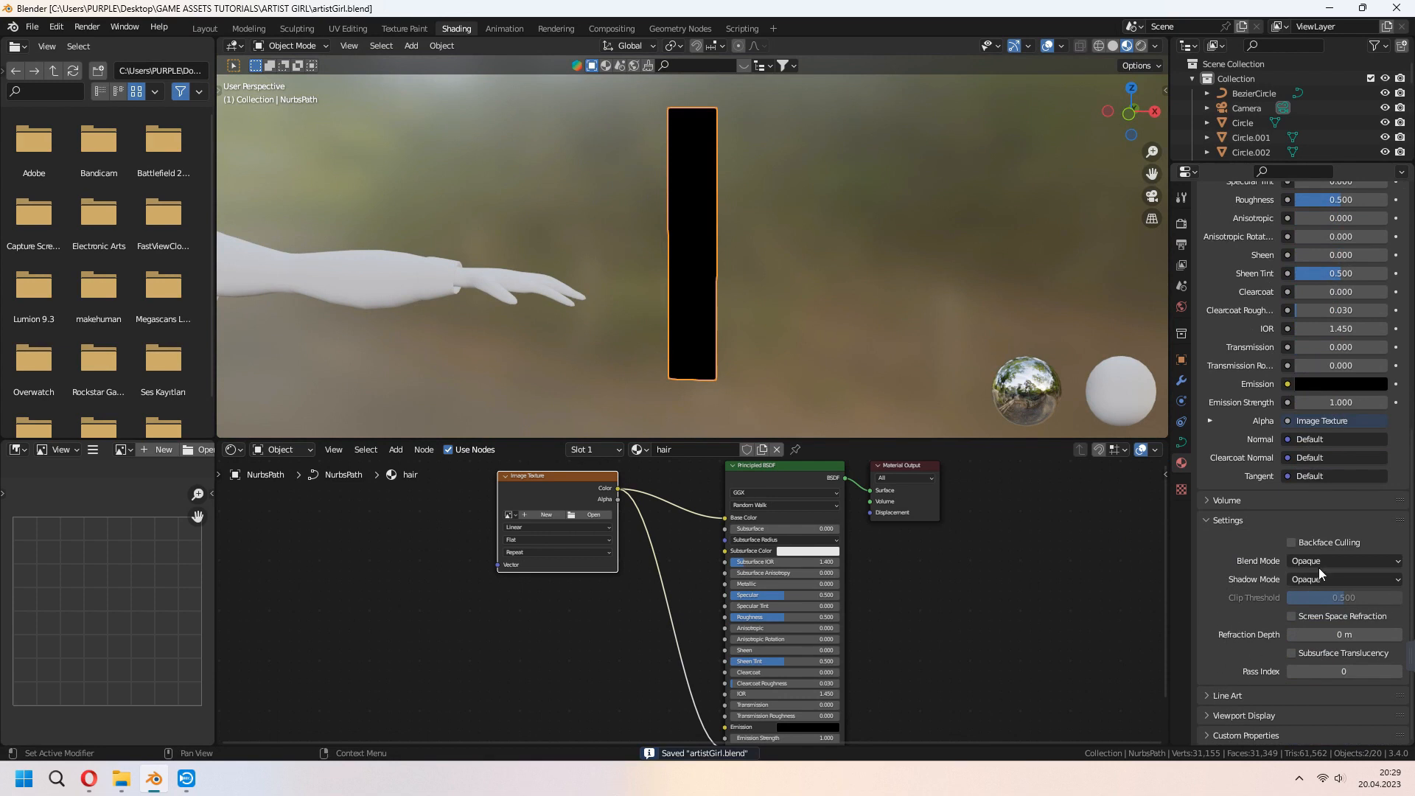
click(1345, 560)
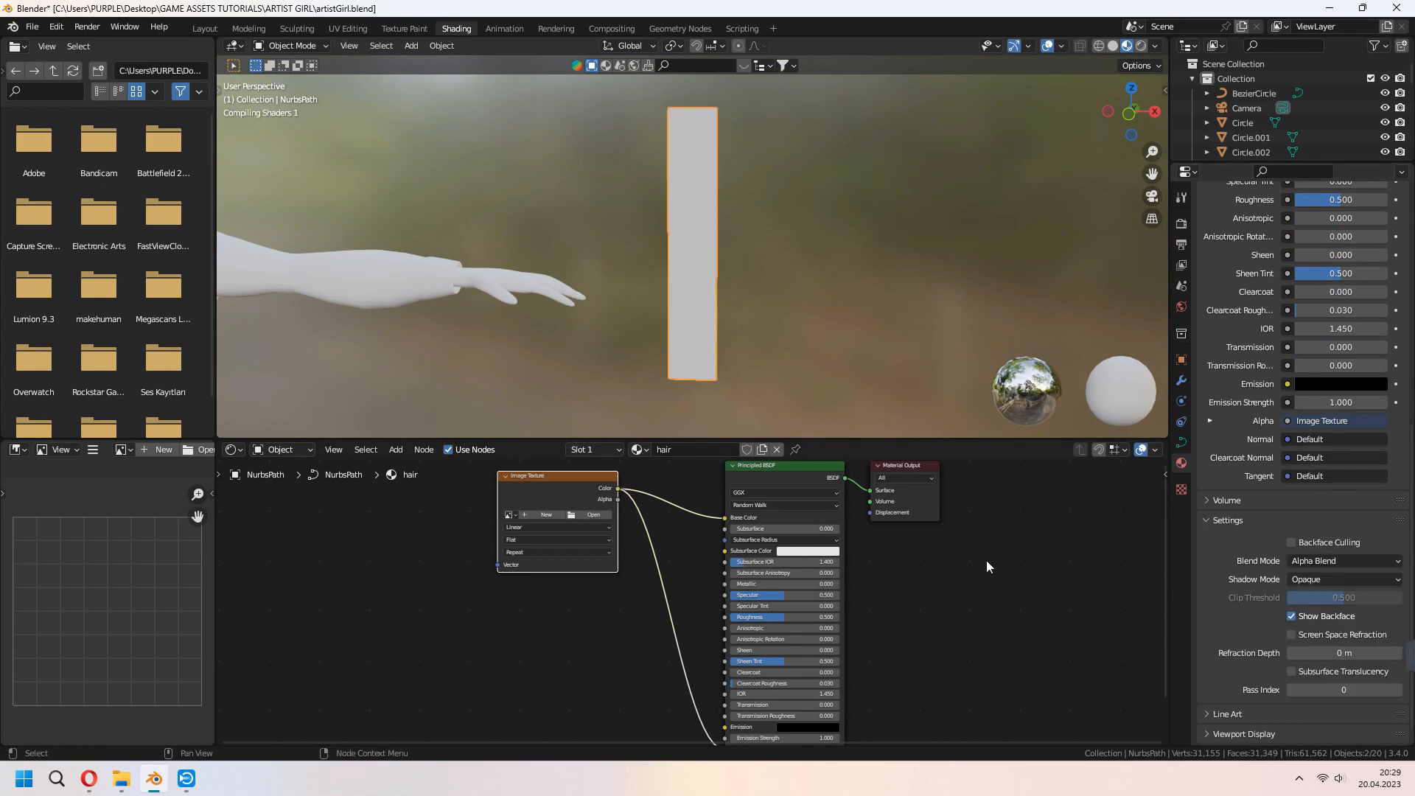
key(ctrl+s)
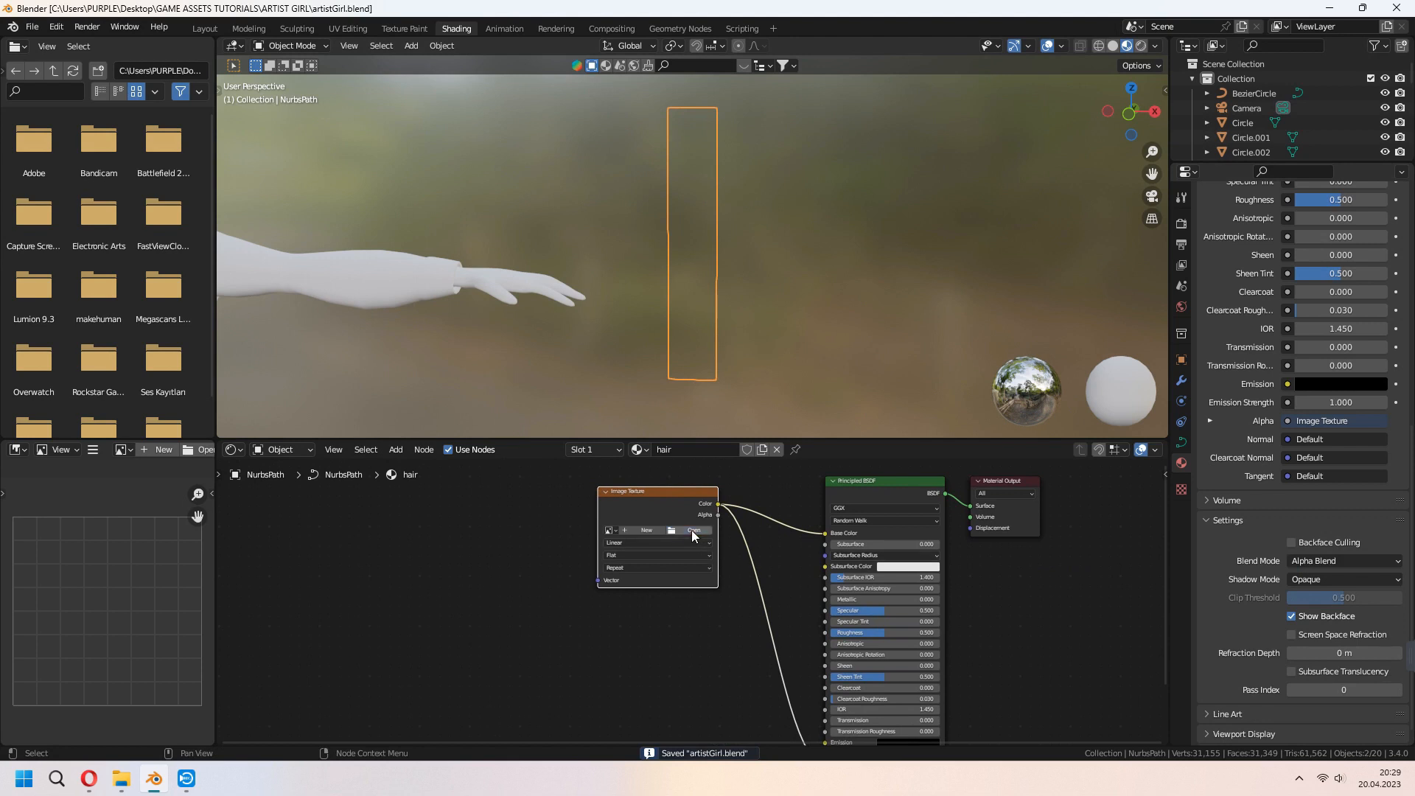
Load hairCombinedAlphaTexture.png into the Image Texture node.
click(693, 529)
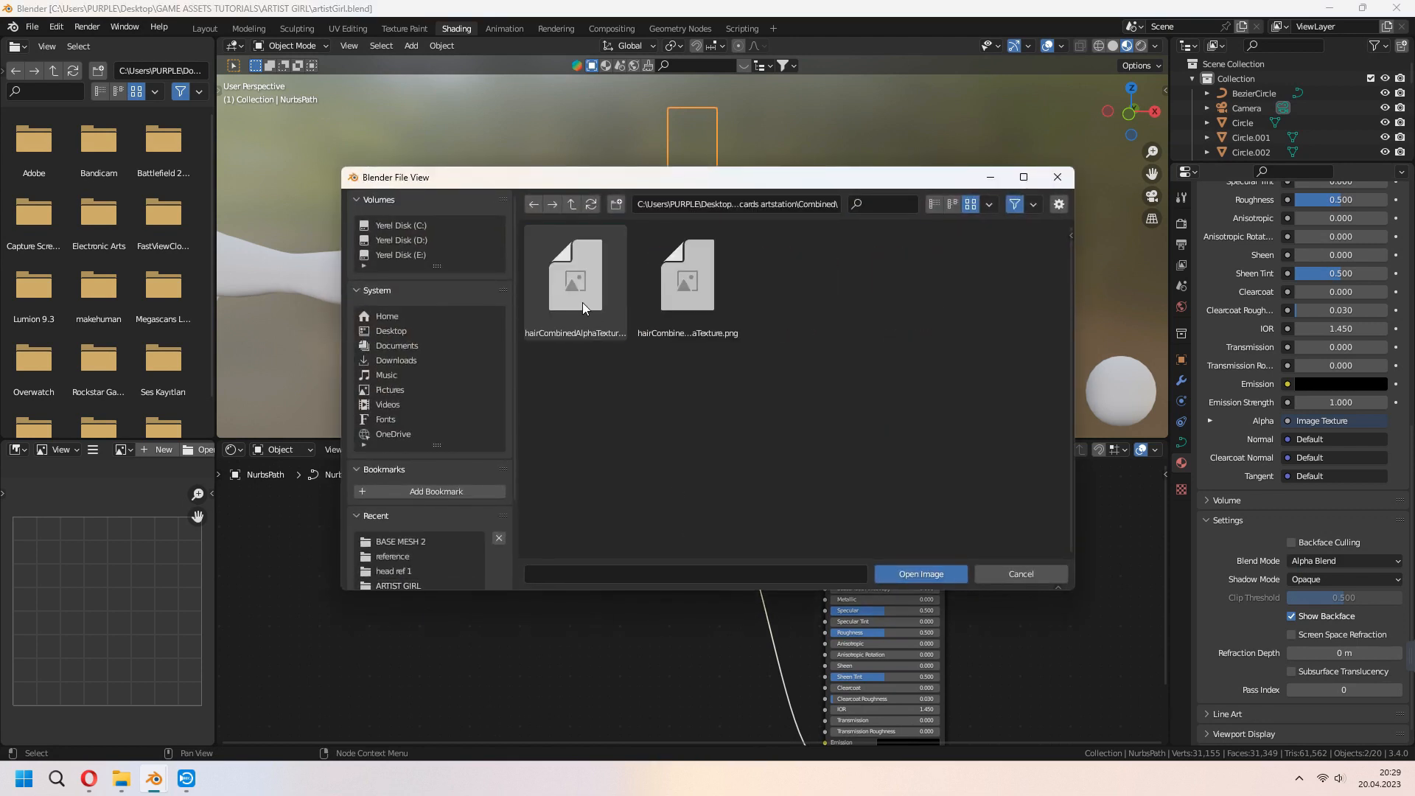
click(920, 574)
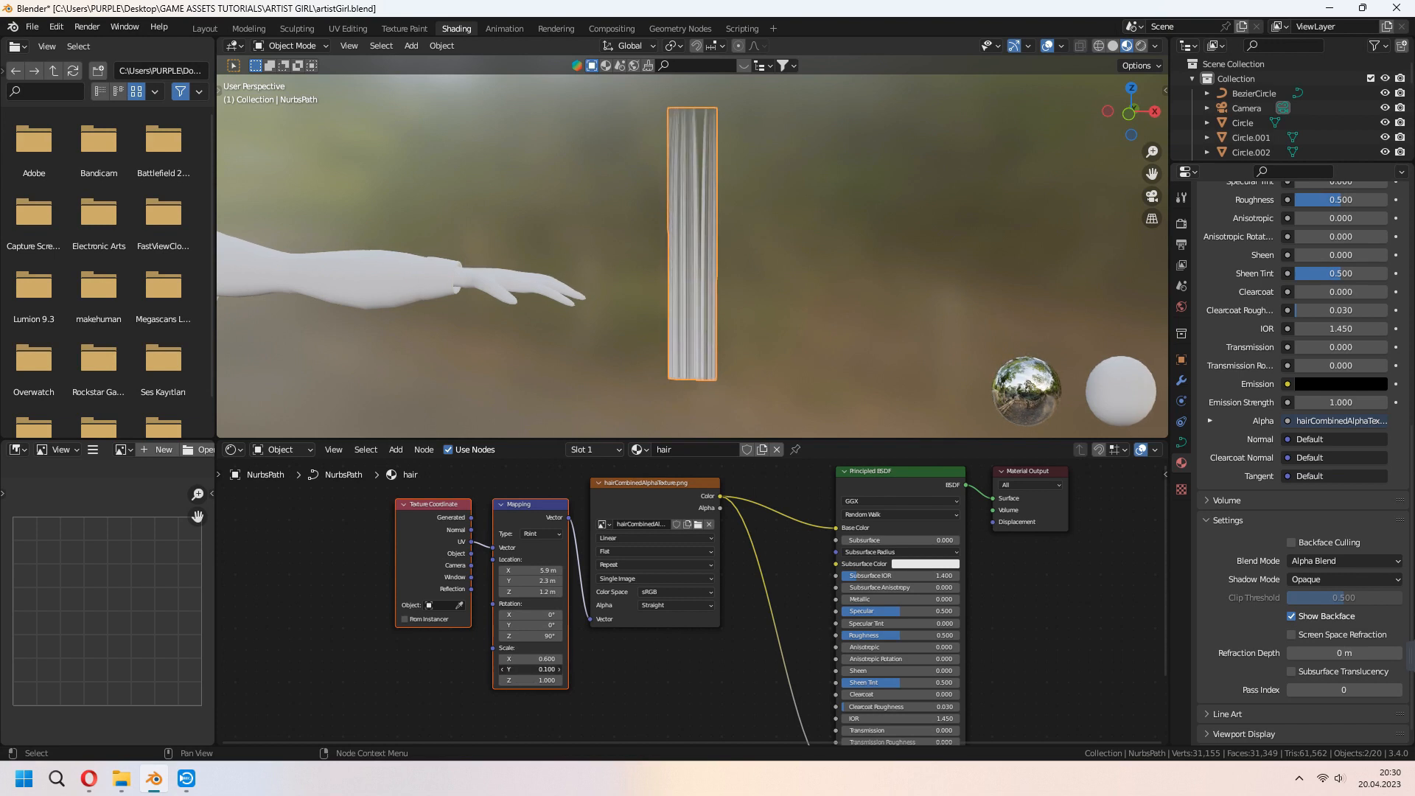
mouse_move(746, 329)
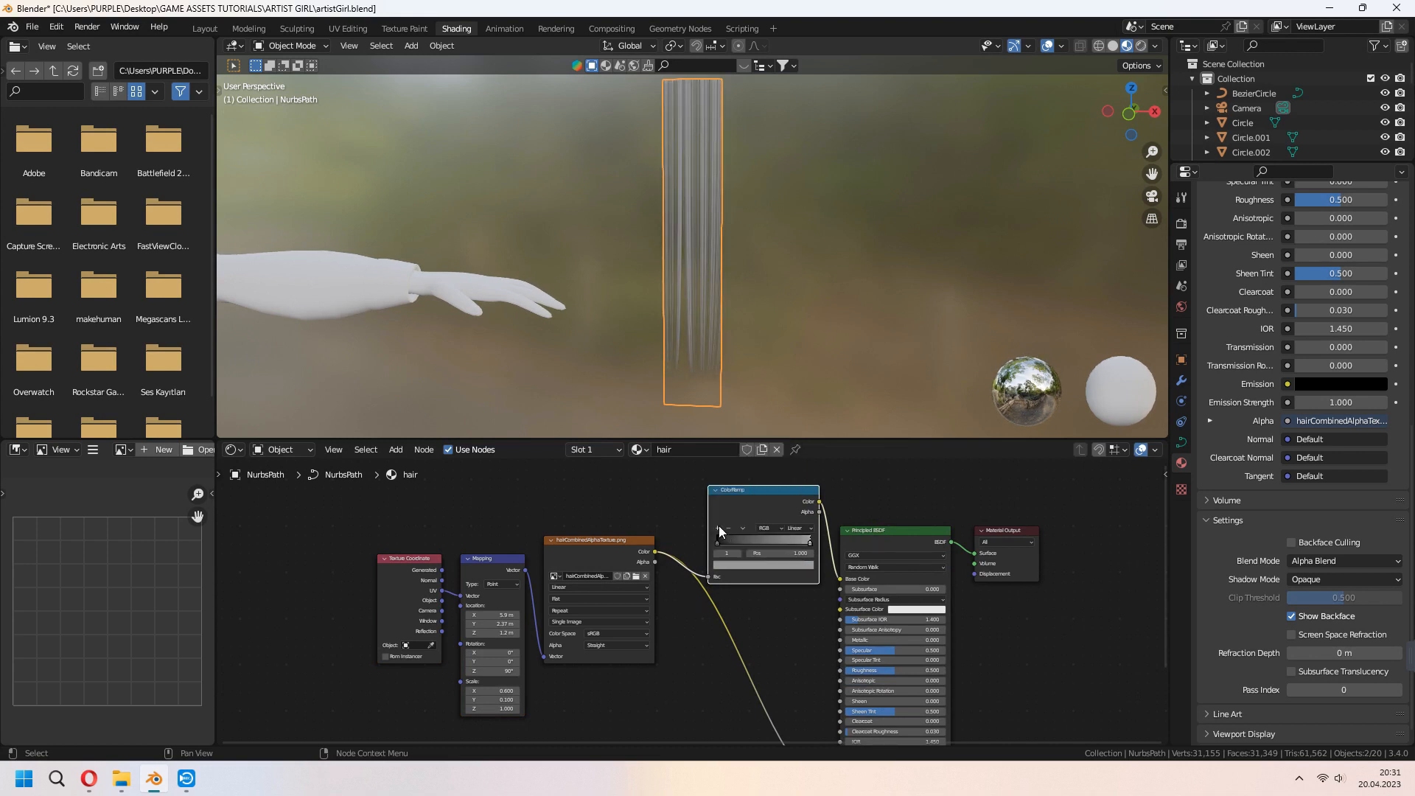
Drag the ColorRamp black and white stops closer together to thin the strands.
click(762, 553)
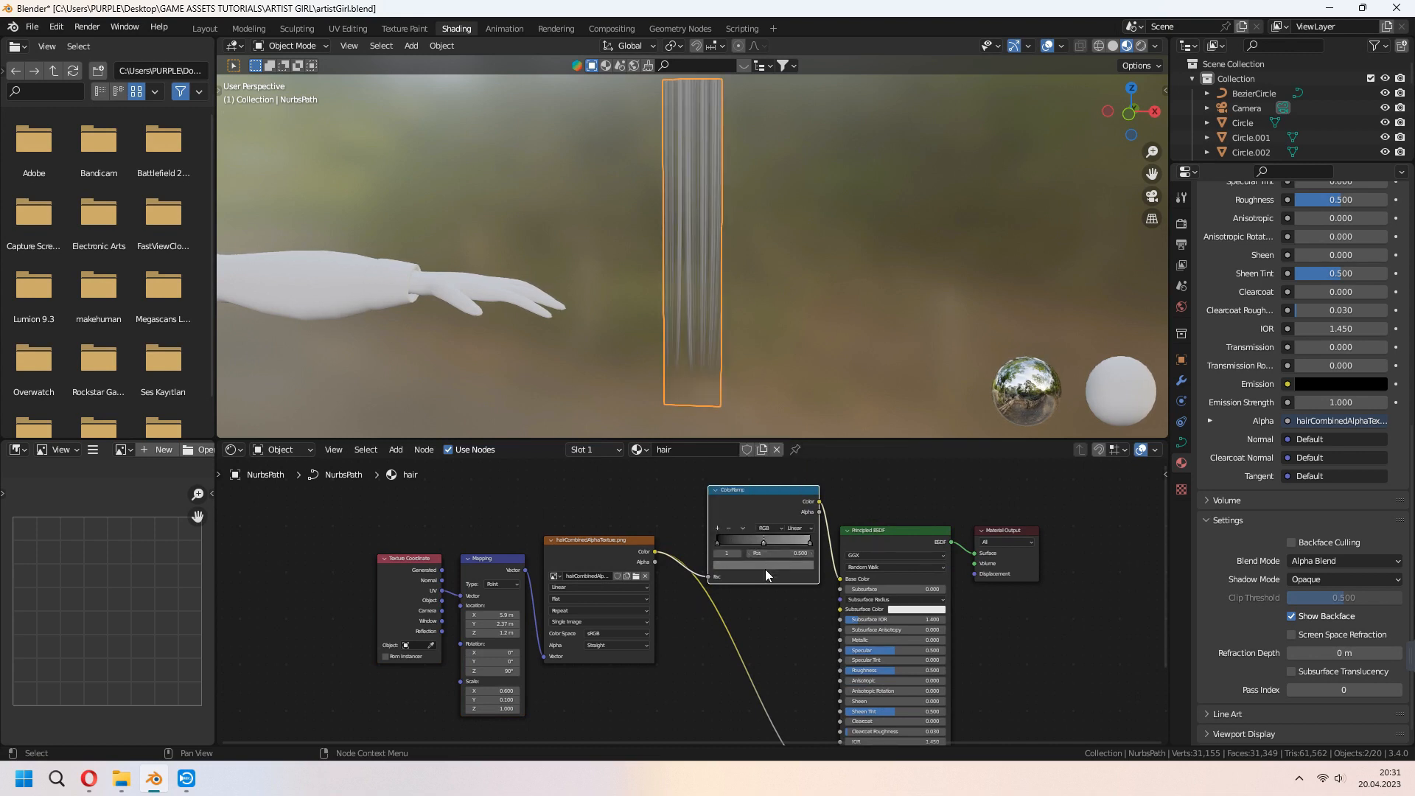
click(764, 553)
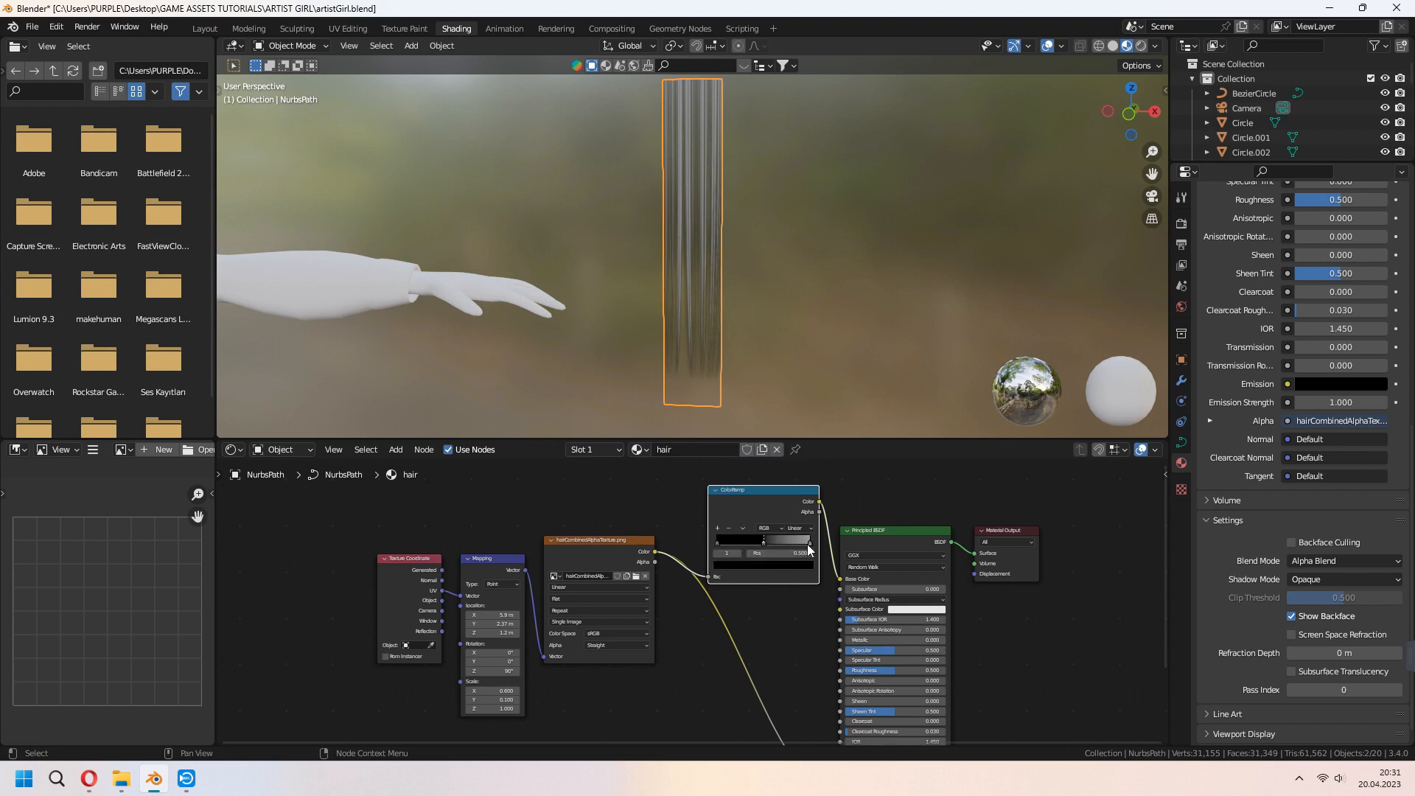
click(762, 539)
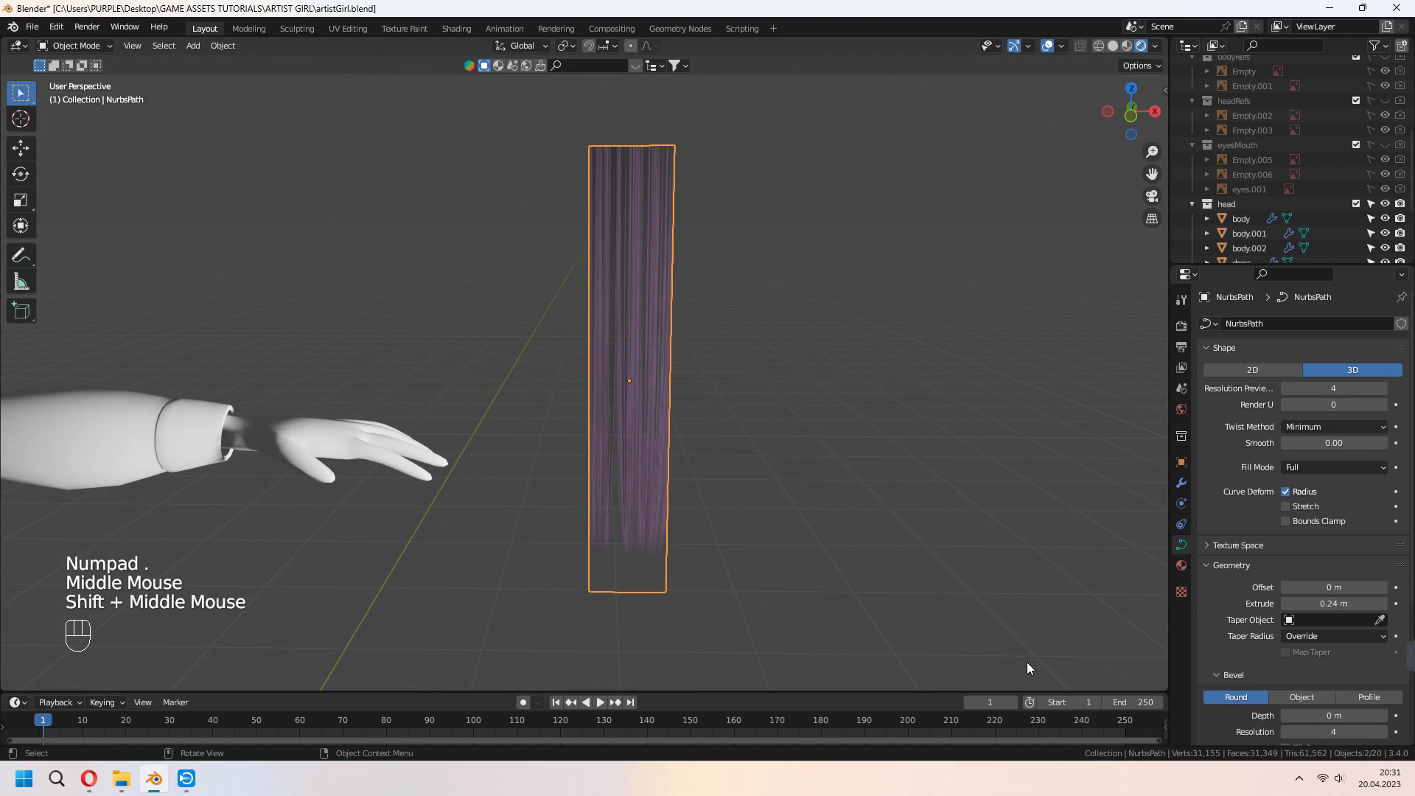
Duplicate the hair card twice and place the newest copy beside the character's face.
key(shift+d)
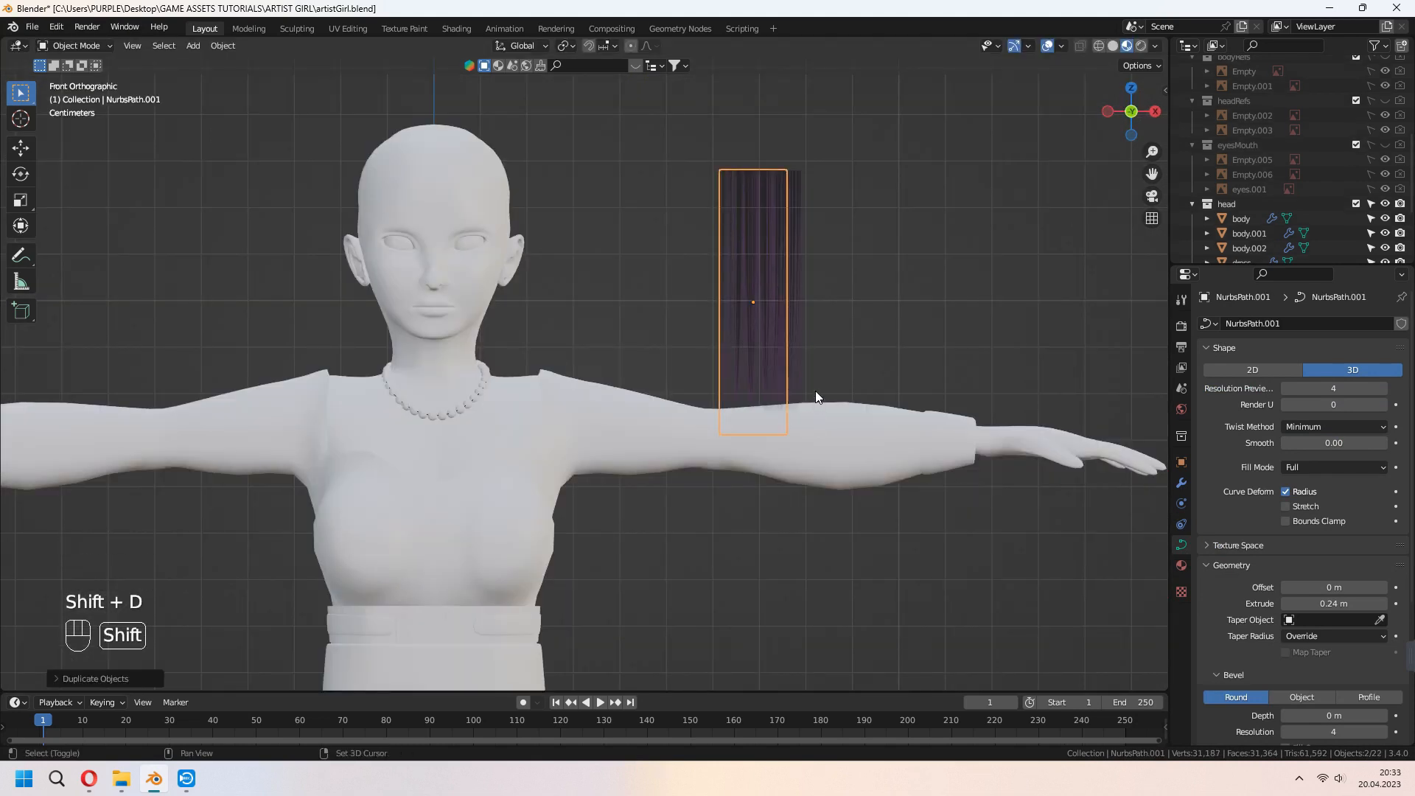
key(Shift+D)
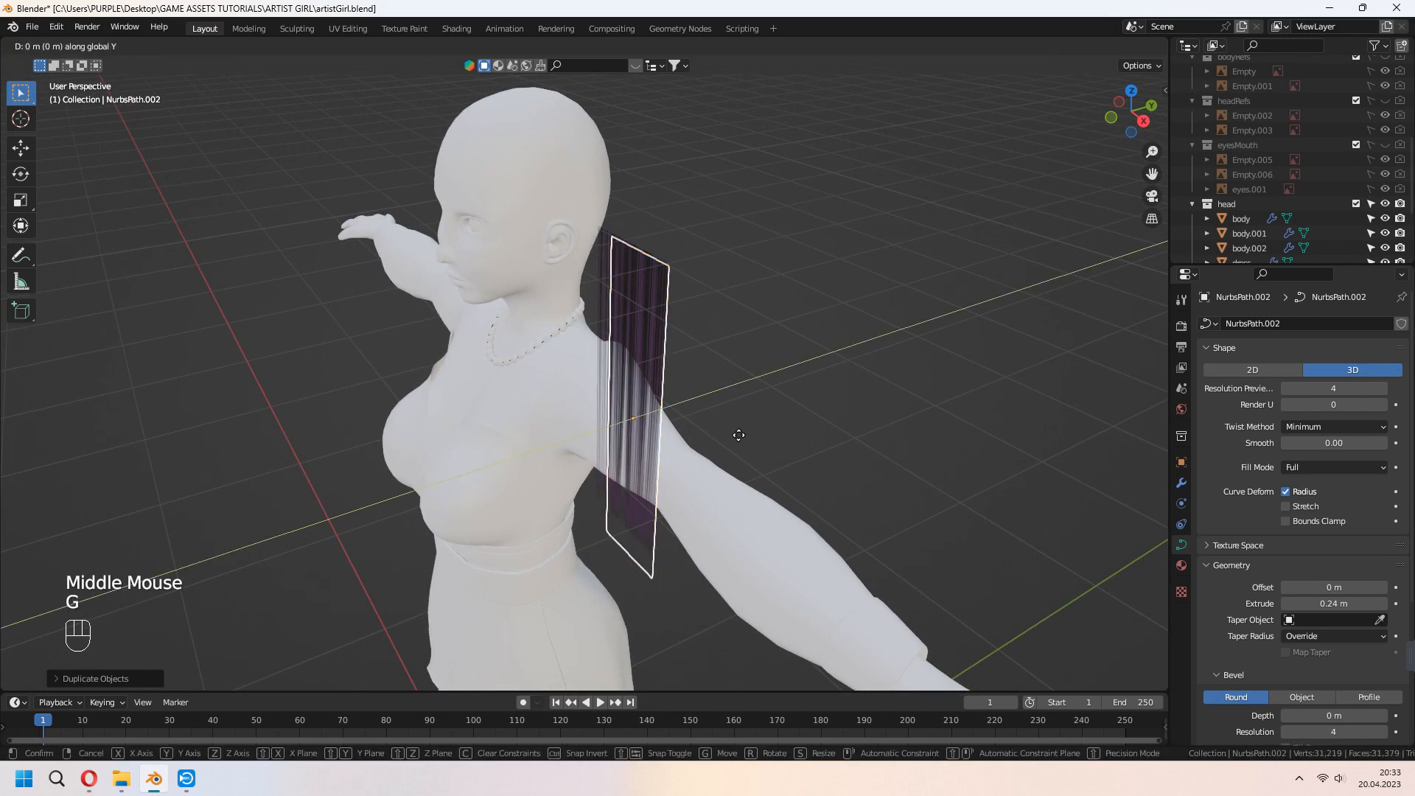
click(855, 292)
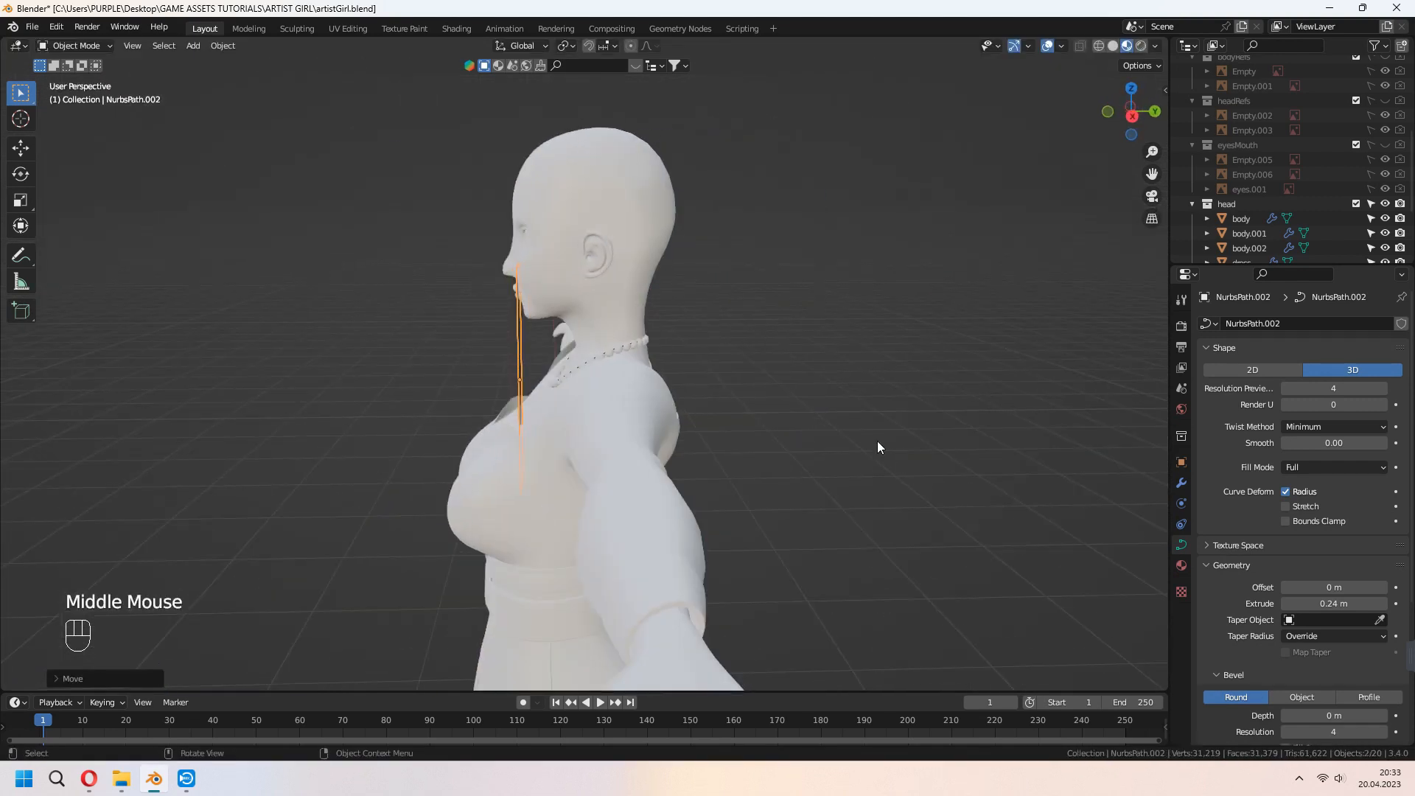
Move the back hair card's control points along the neck, then duplicate a second back card.
key(Tab)
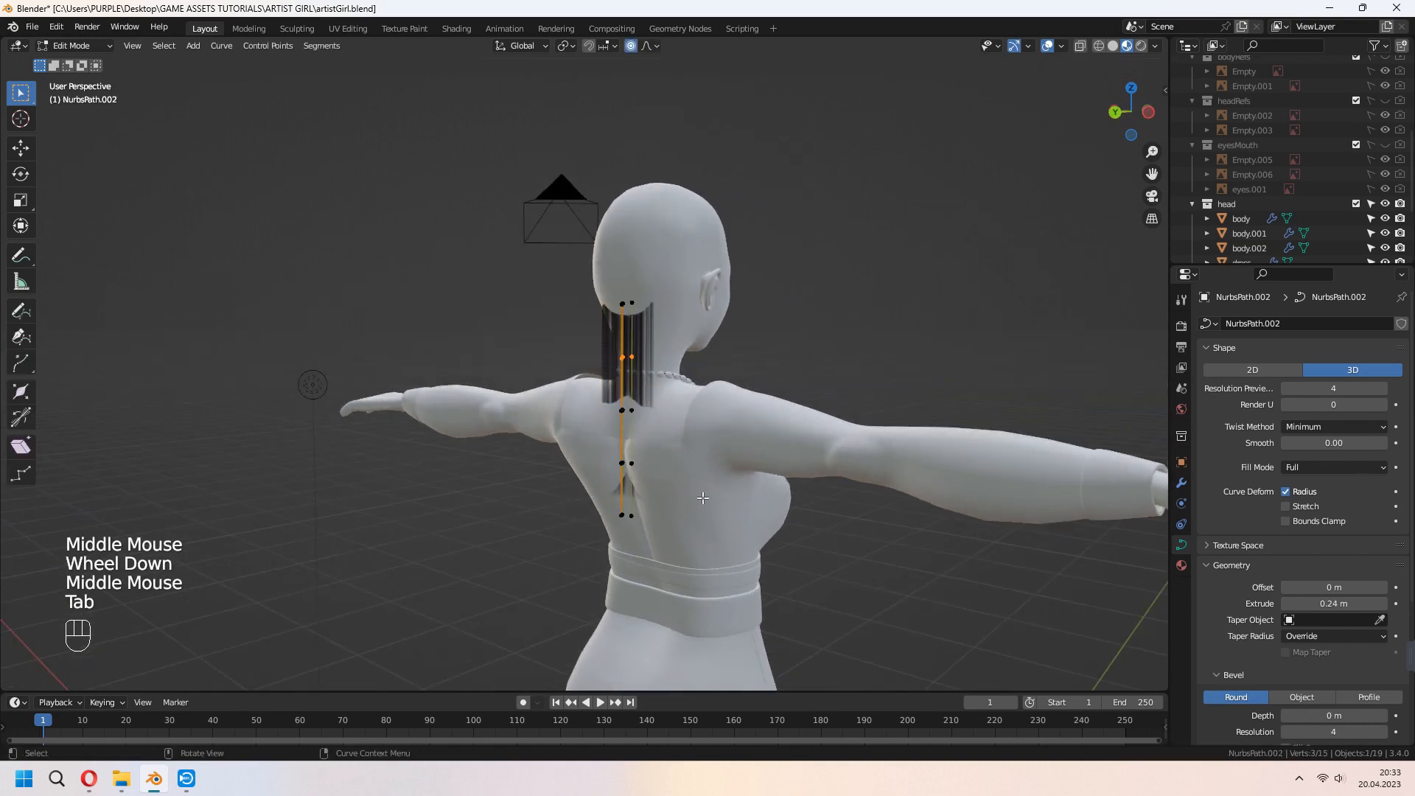
key(g)
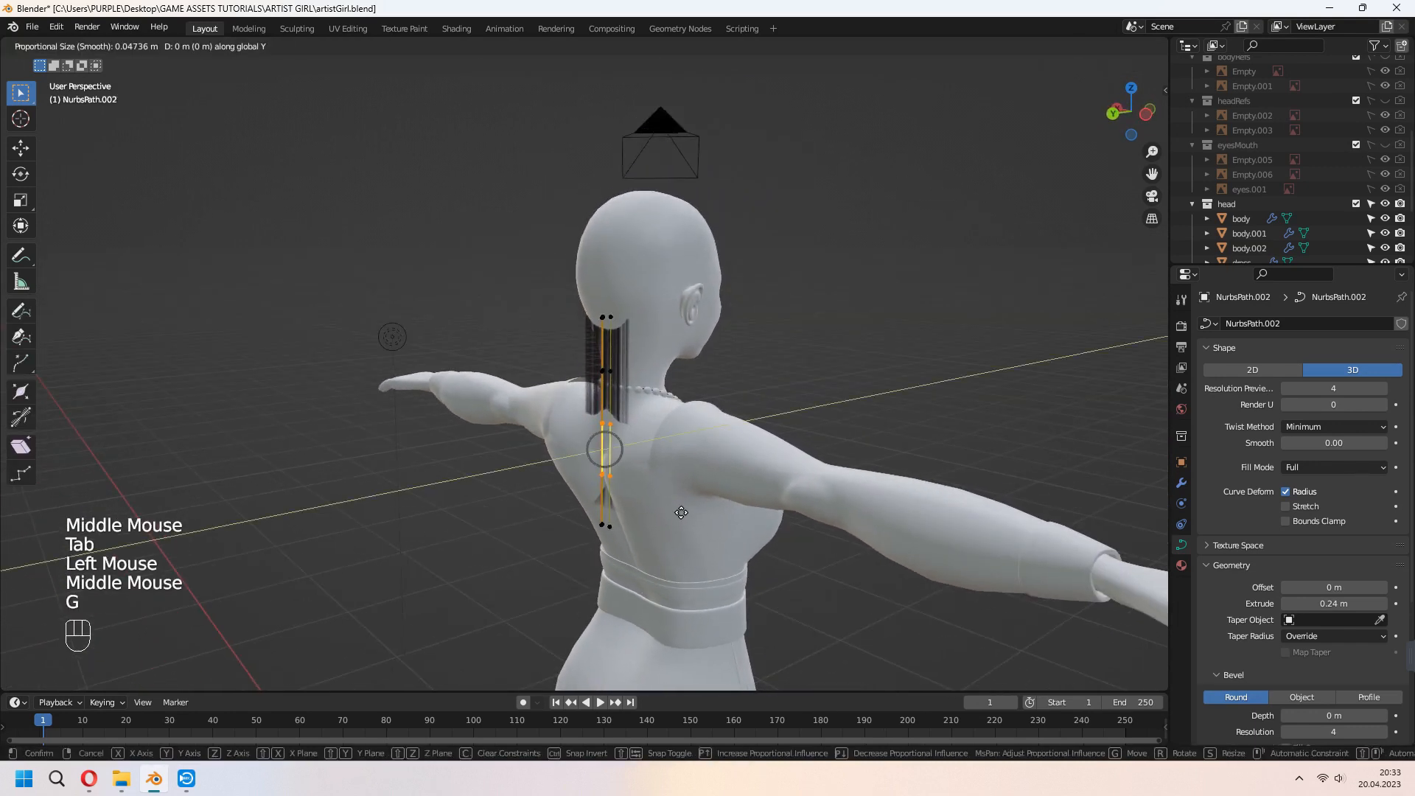
click(646, 540)
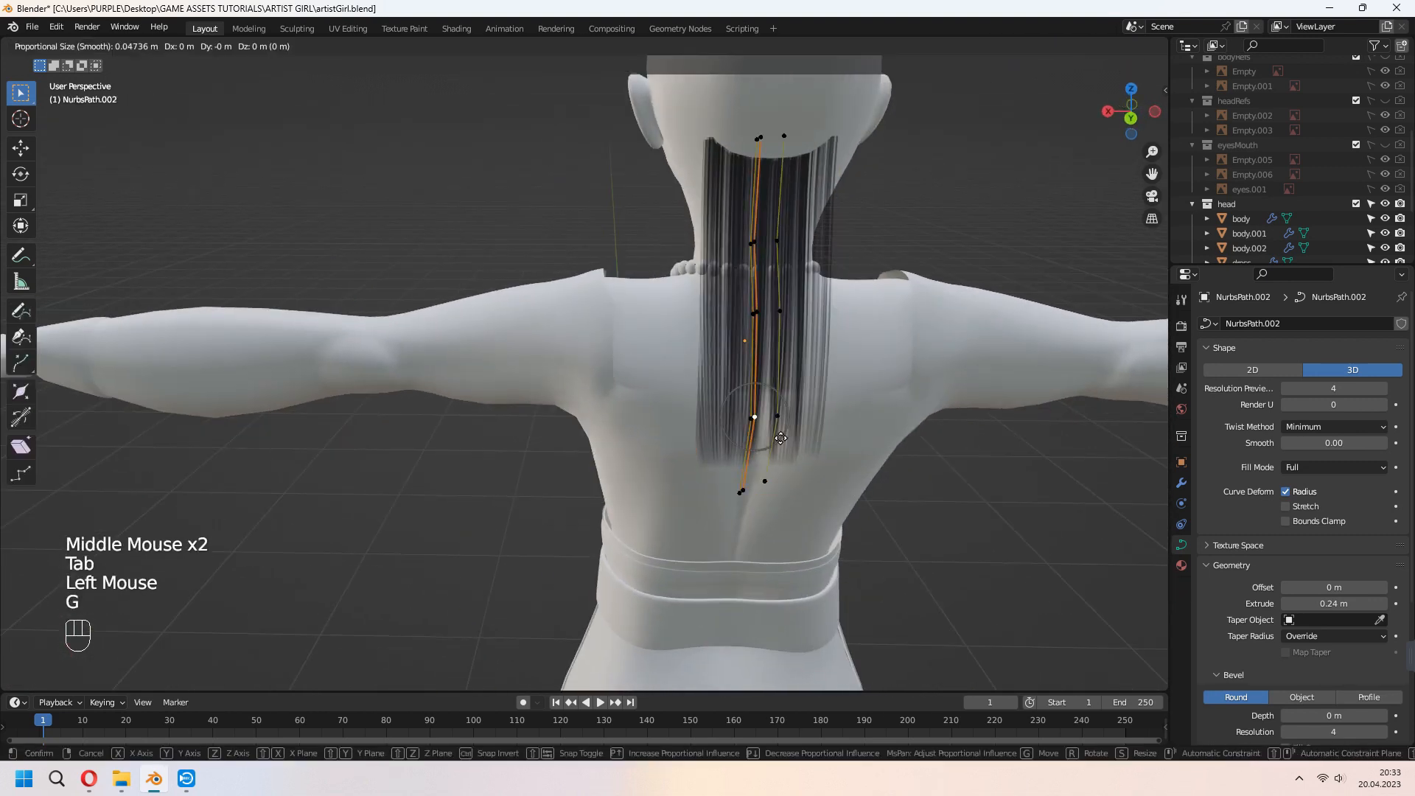
key(Tab)
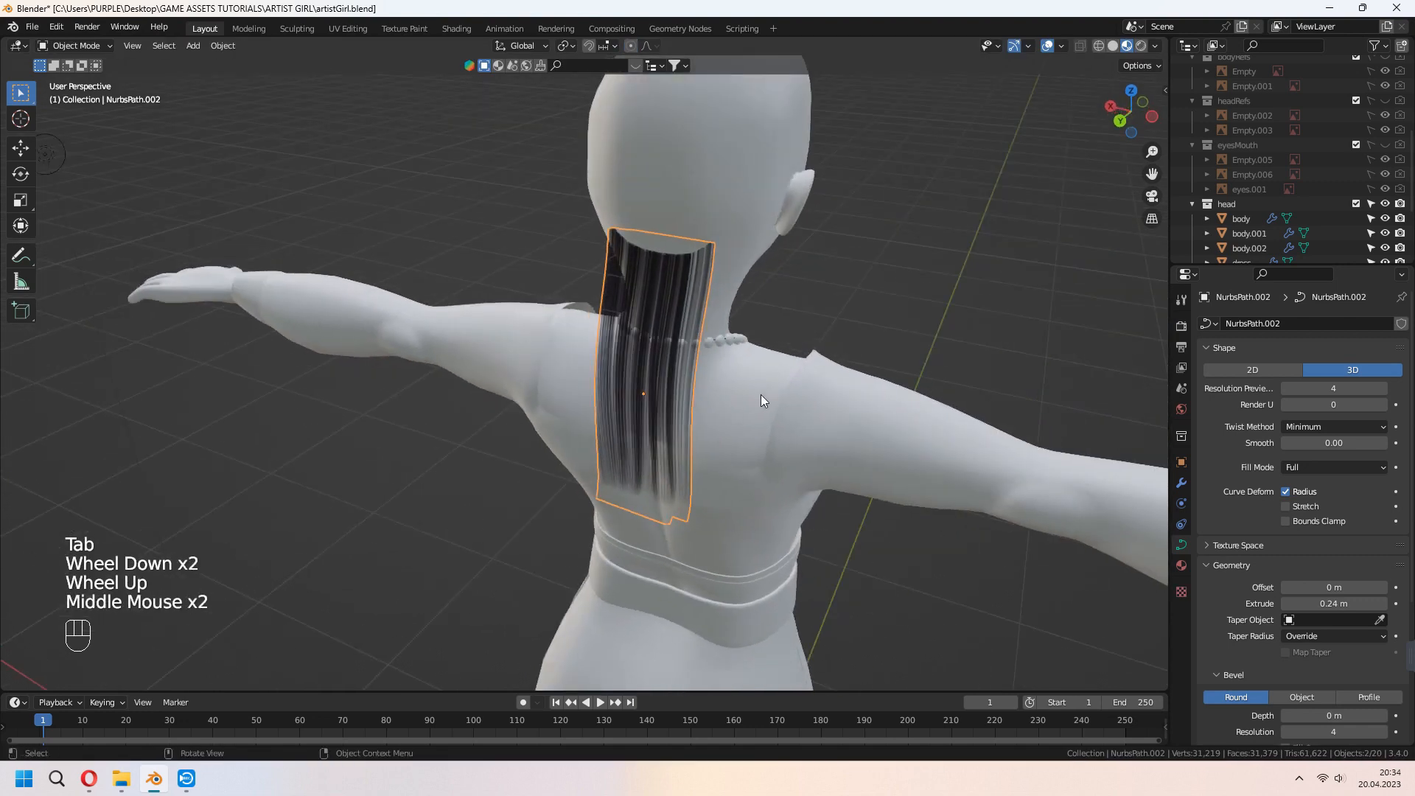
key(shift+d)
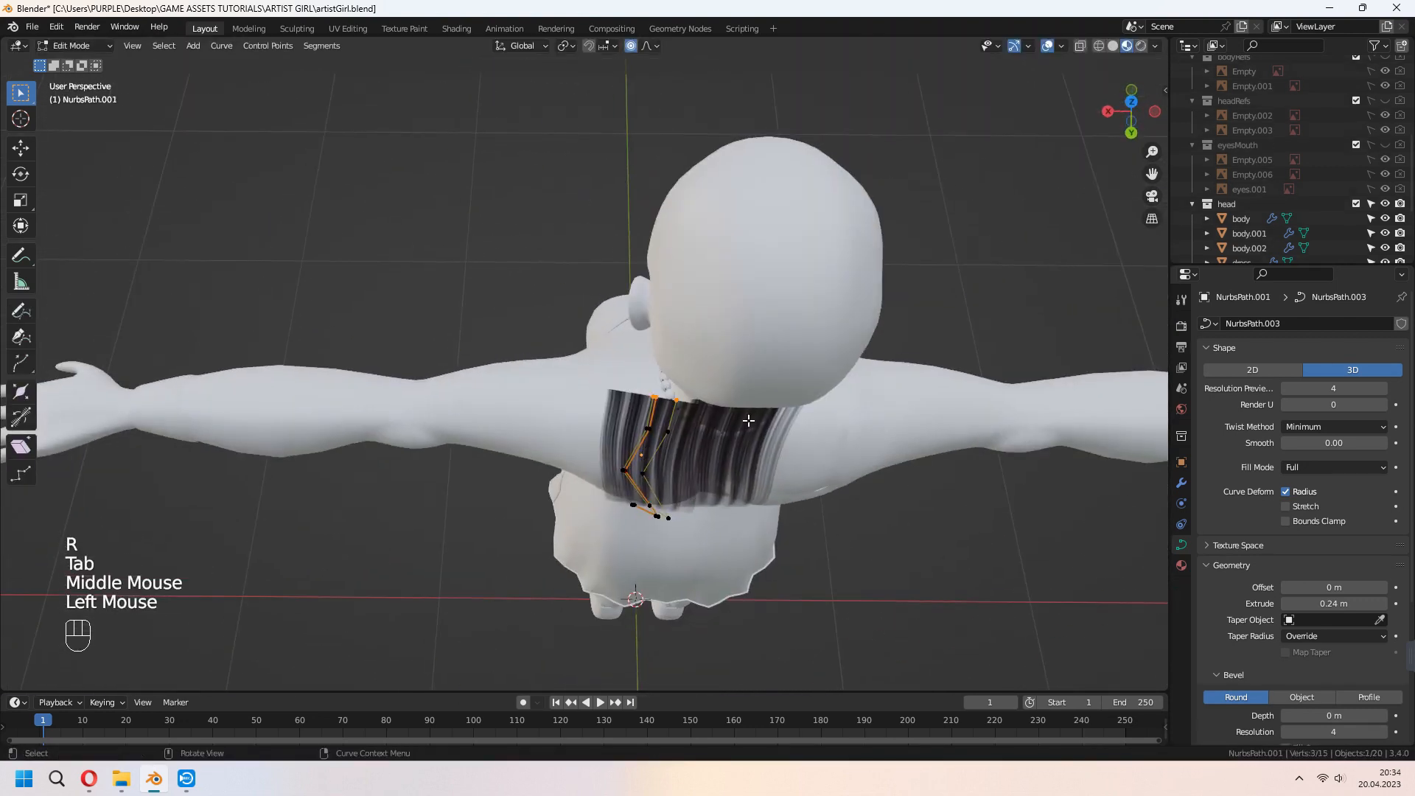
key(Tab)
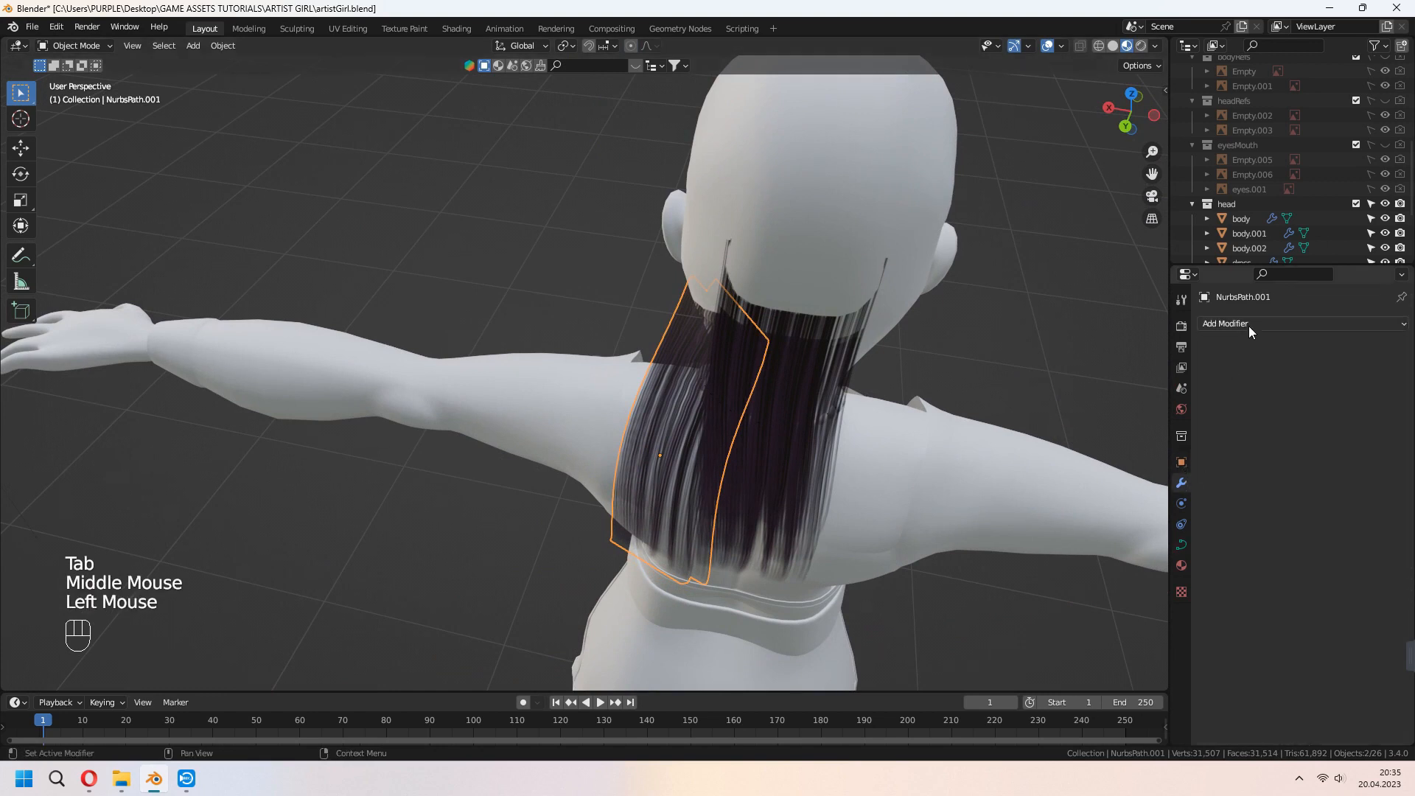
Add a Mirror modifier on X to NurbsPath.001 and set the render engine back to Eevee.
click(1225, 323)
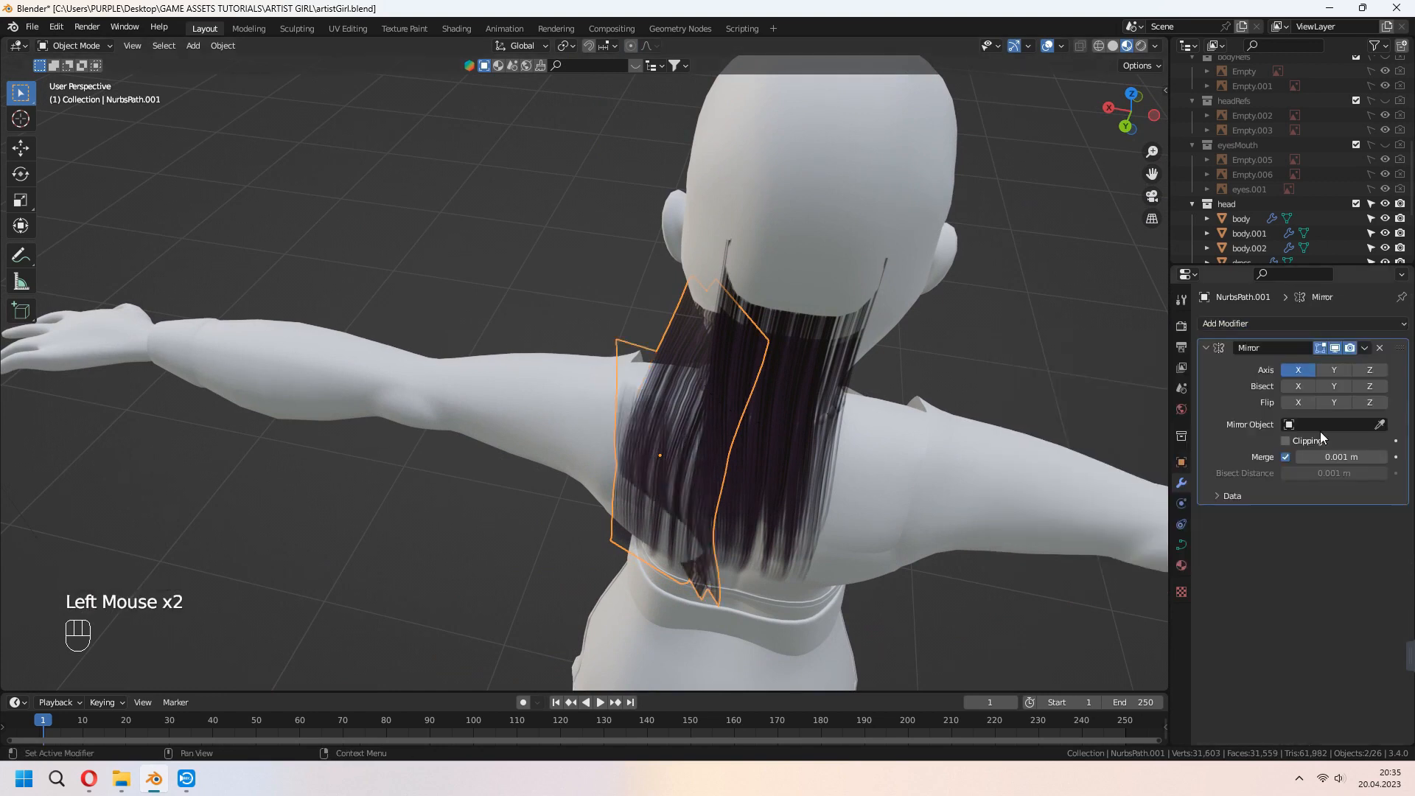
click(1331, 425)
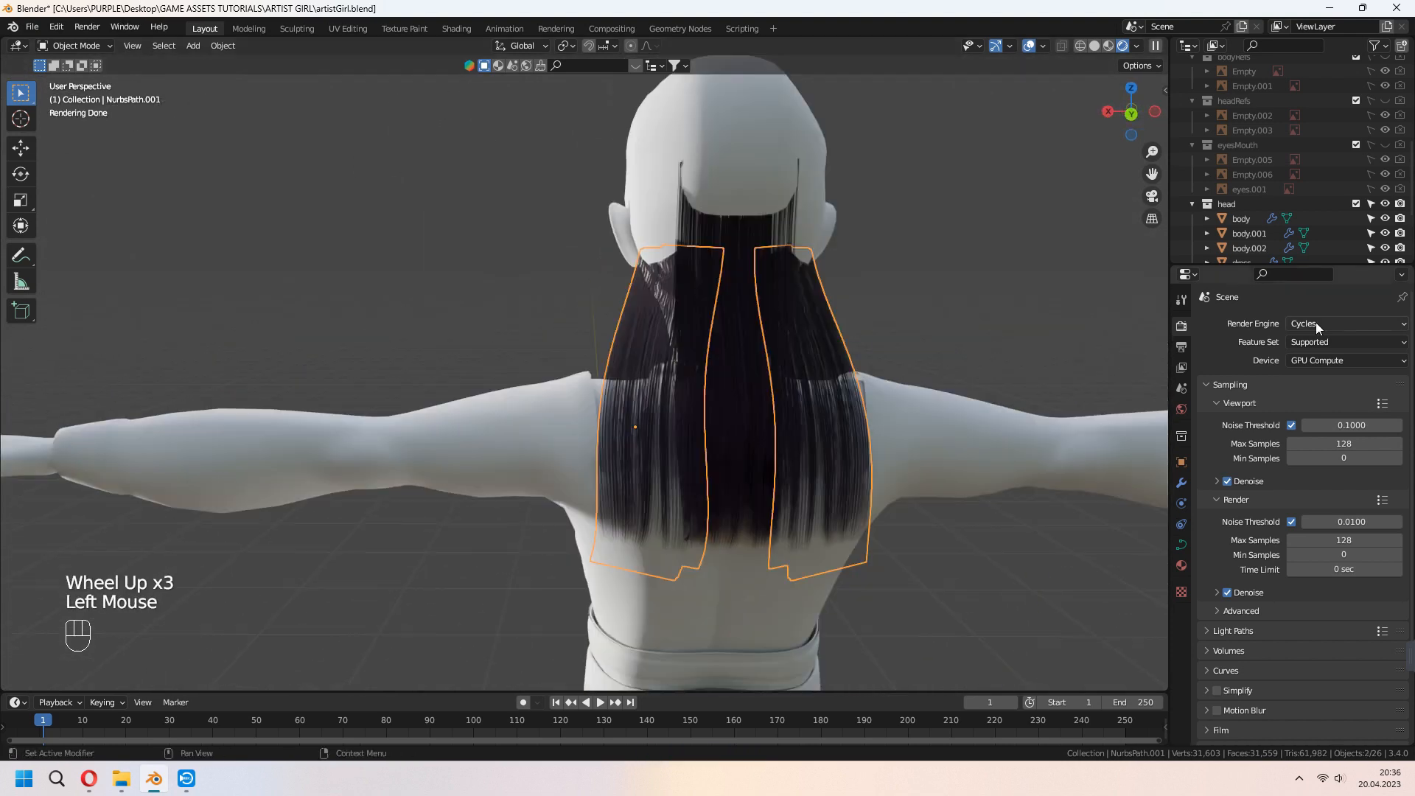
click(1345, 323)
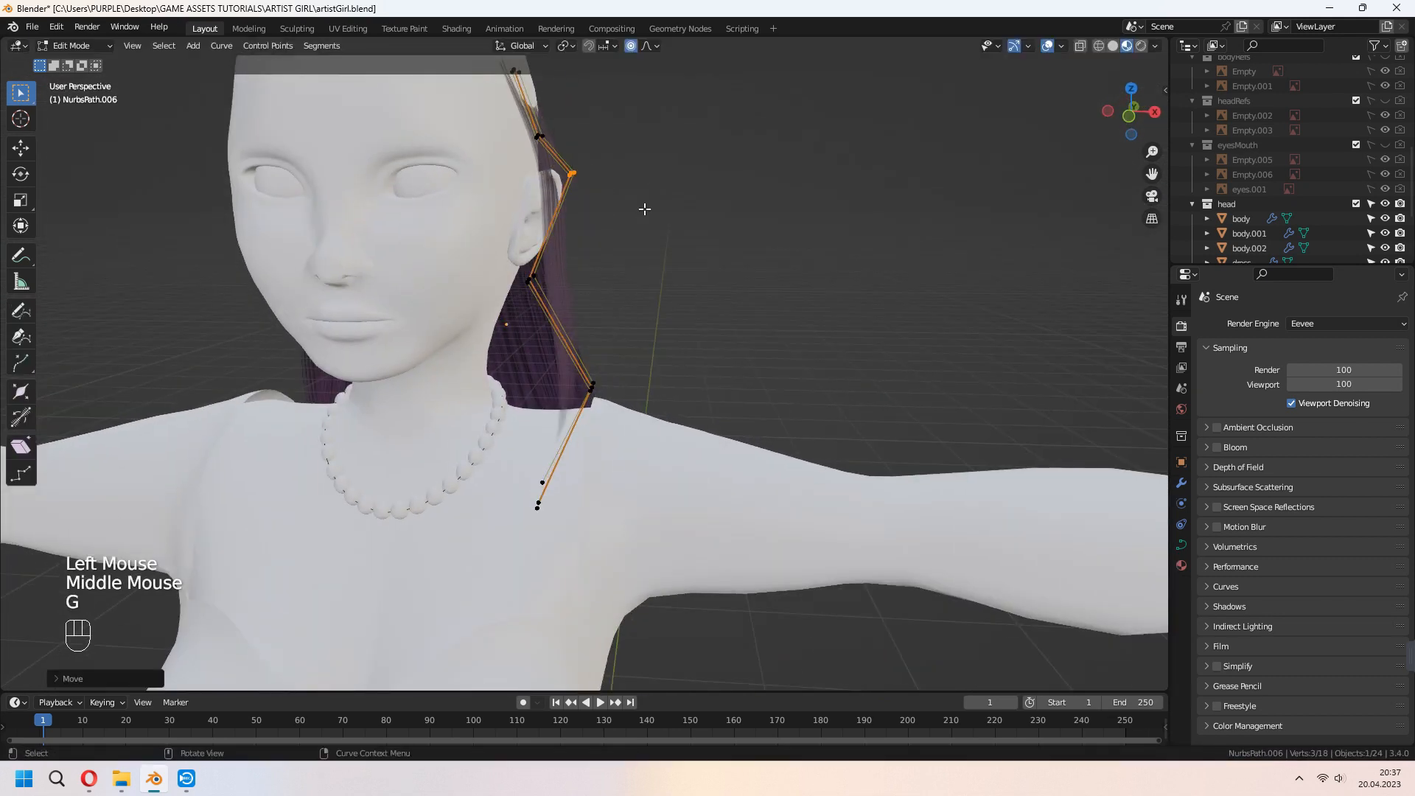
Reshape the side hair card, then edit the duplicated card's points down near the ear.
scroll(down, 3)
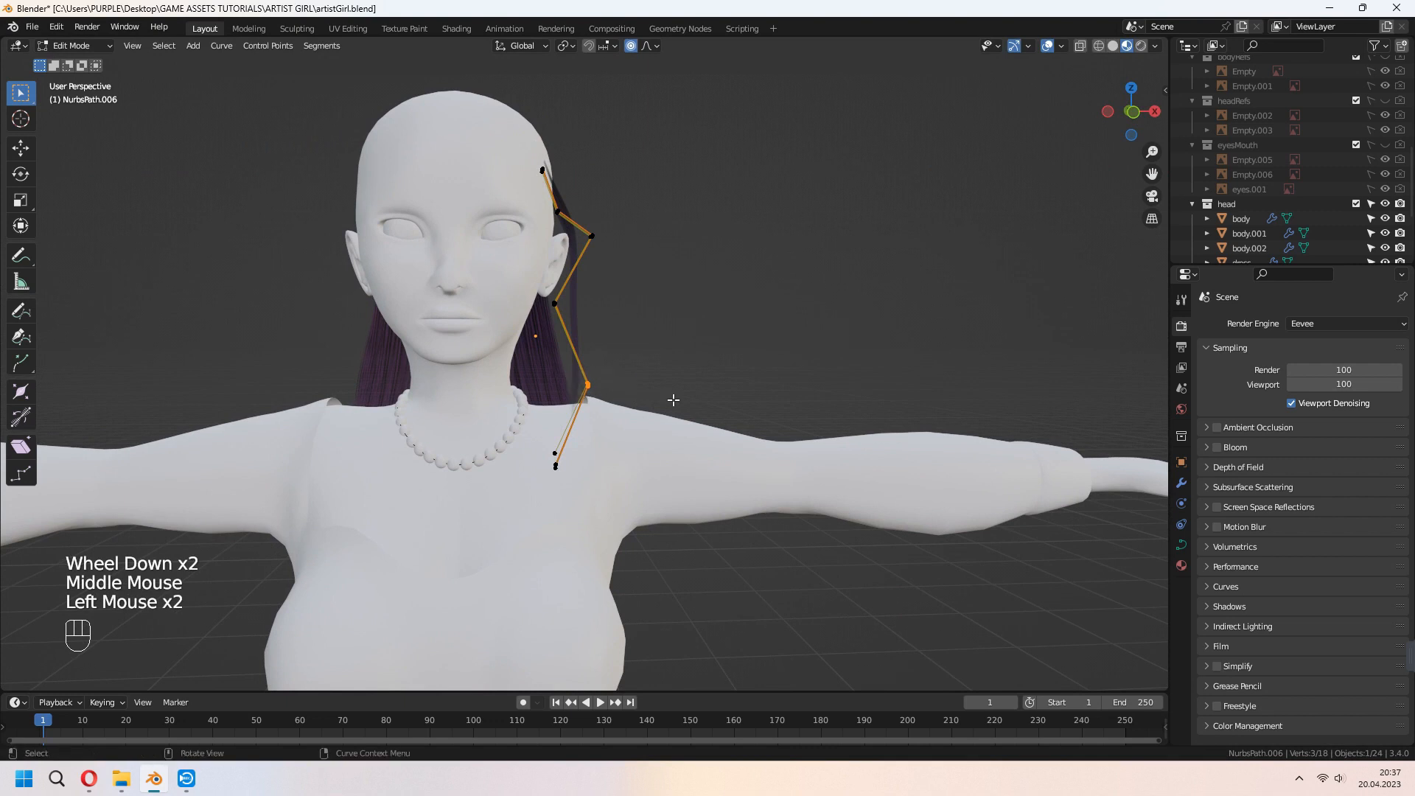
key(g)
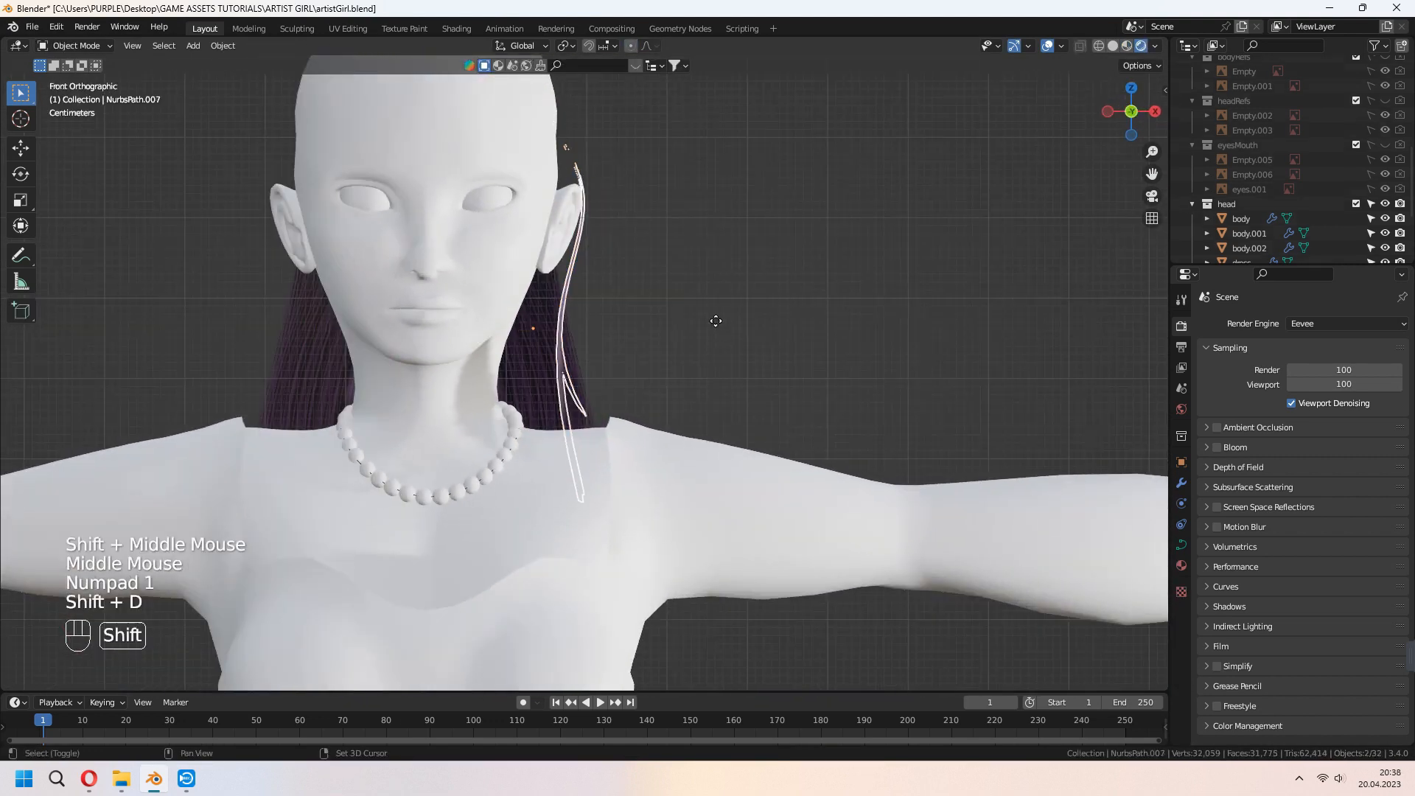
key(Tab)
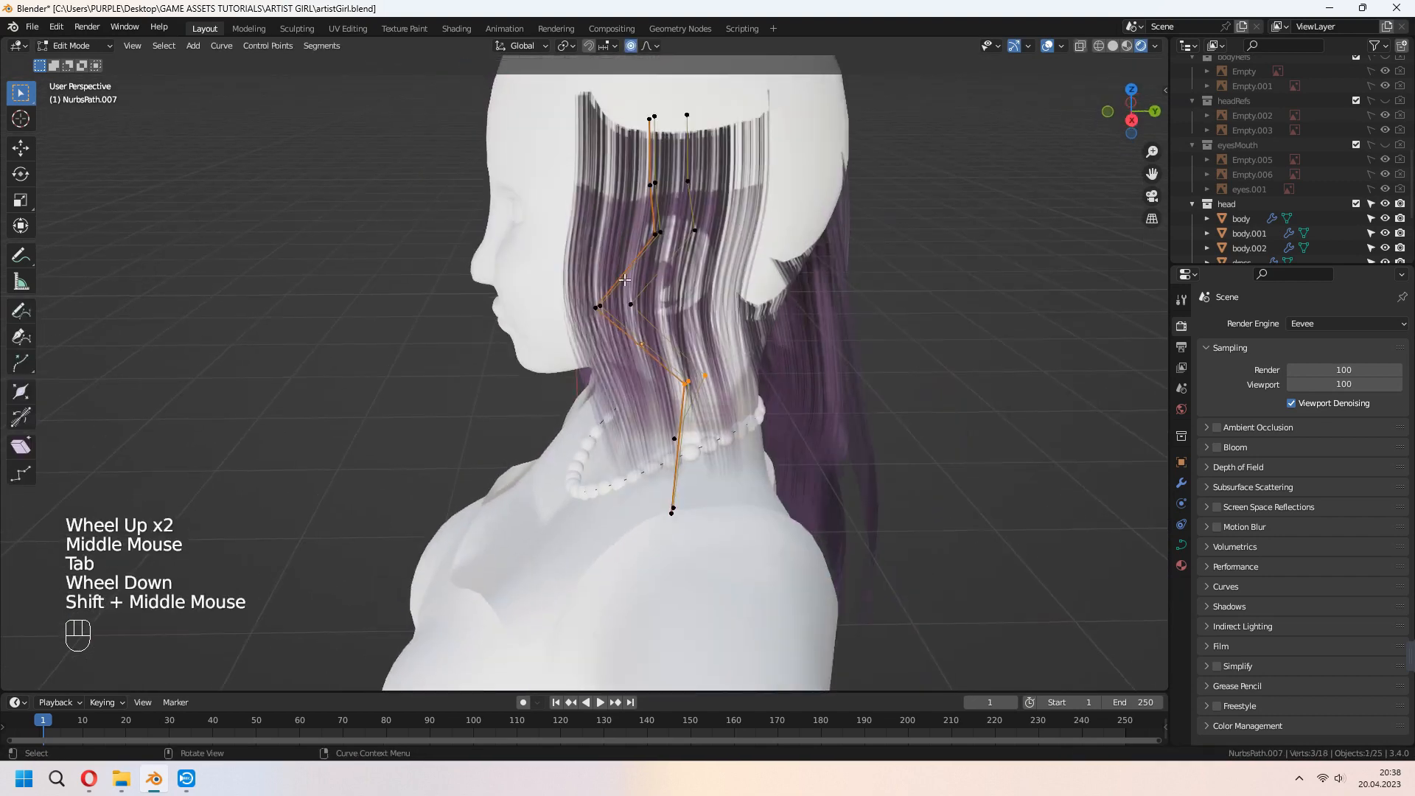
key(g)
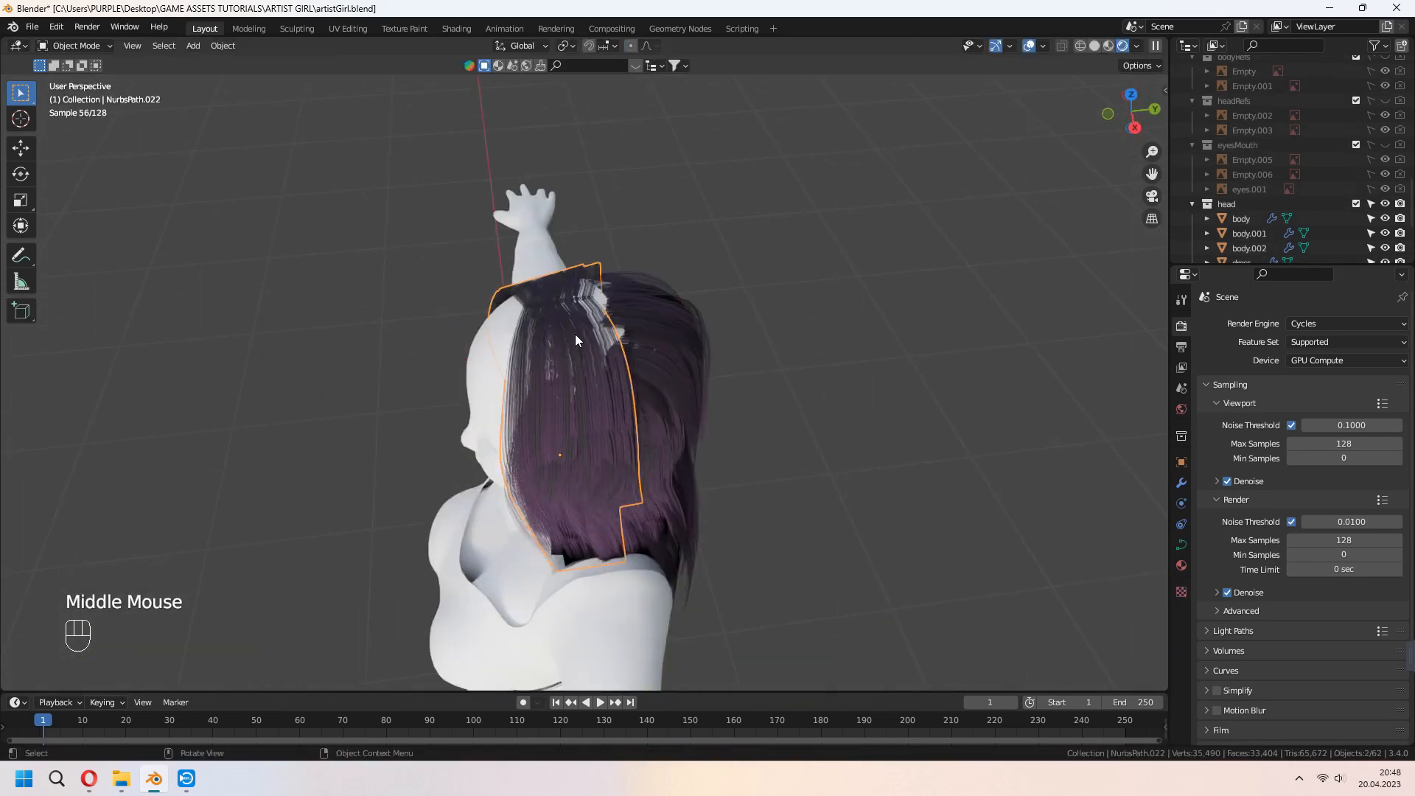
Tilt a bang card with Ctrl+T and move its points to arch over the forehead and head.
key(g)
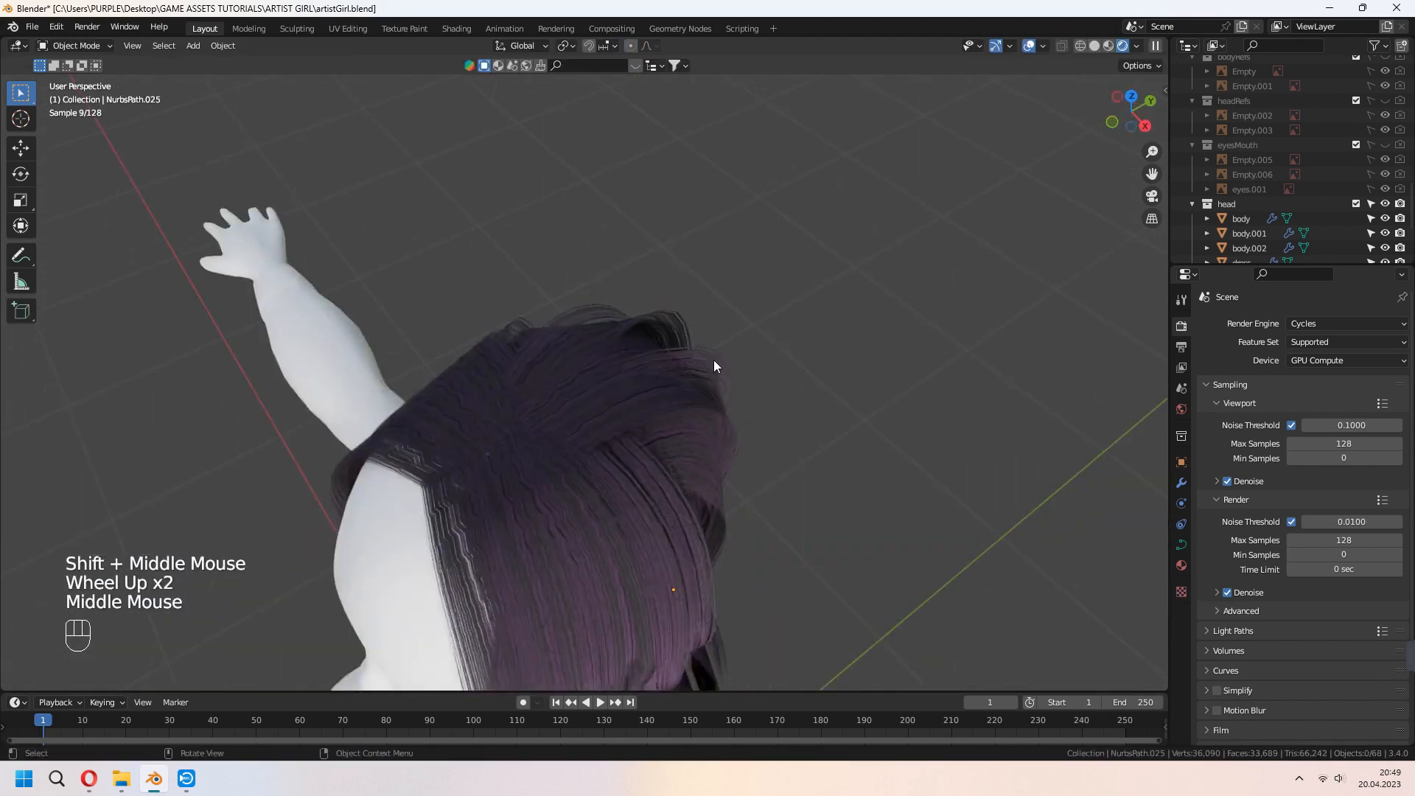
key(ctrl+t)
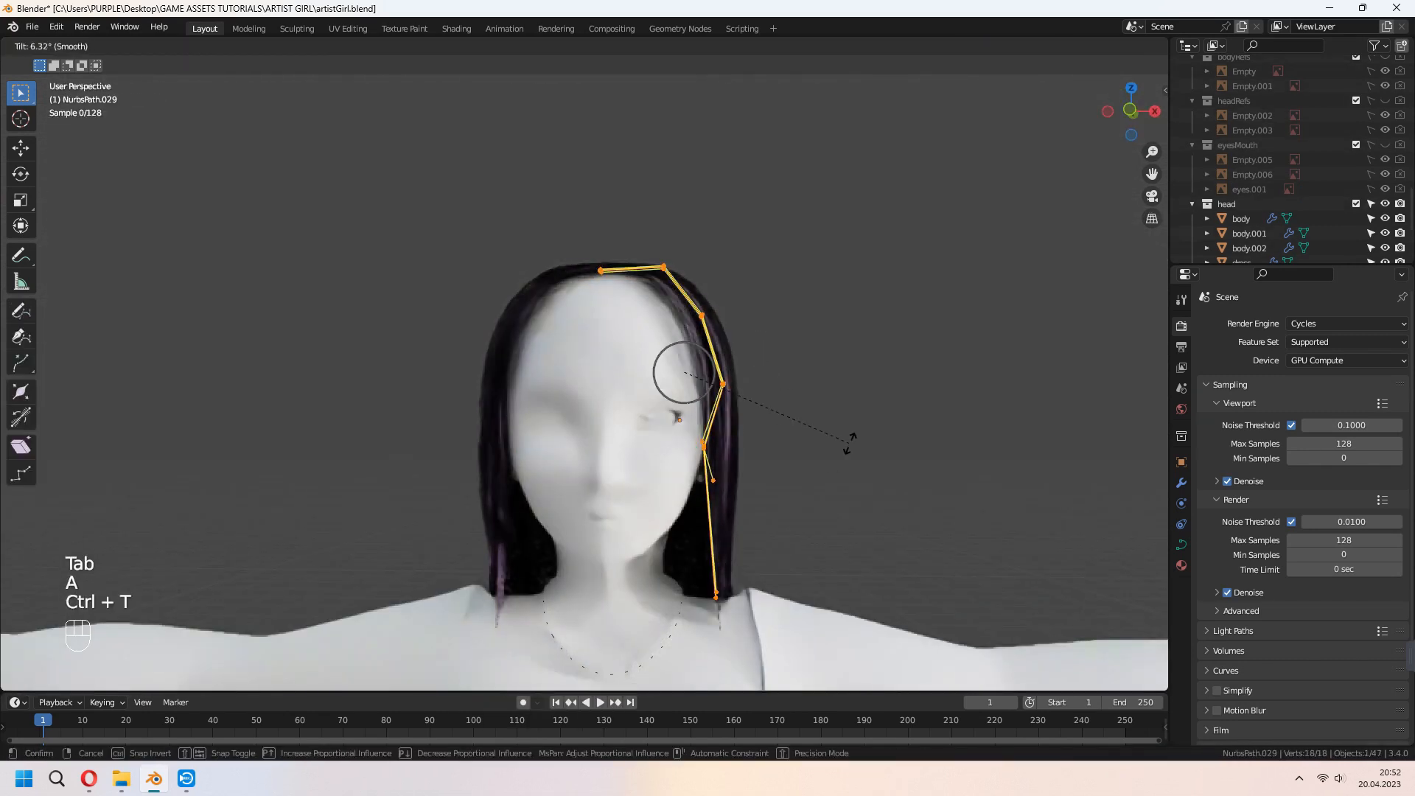
key(Tab)
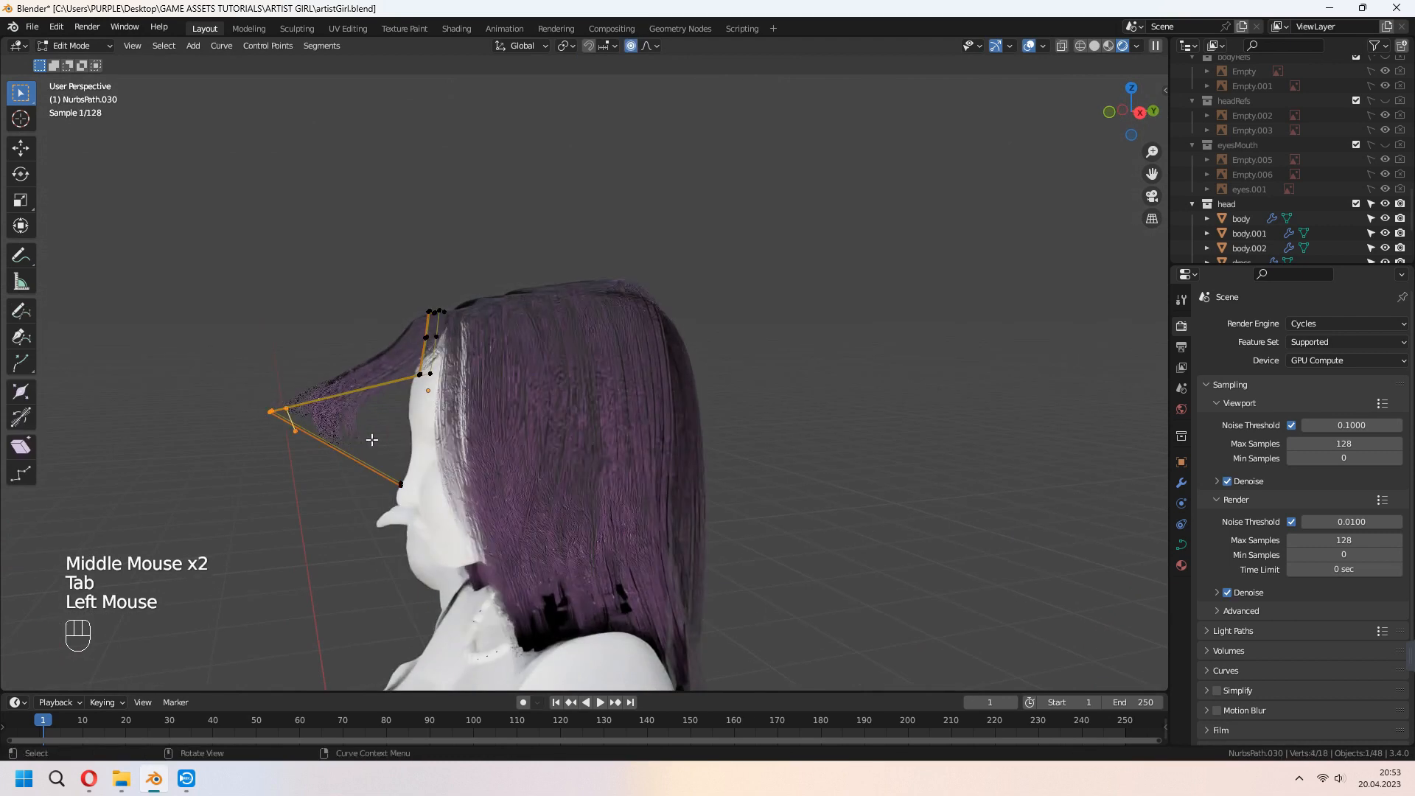
key(g)
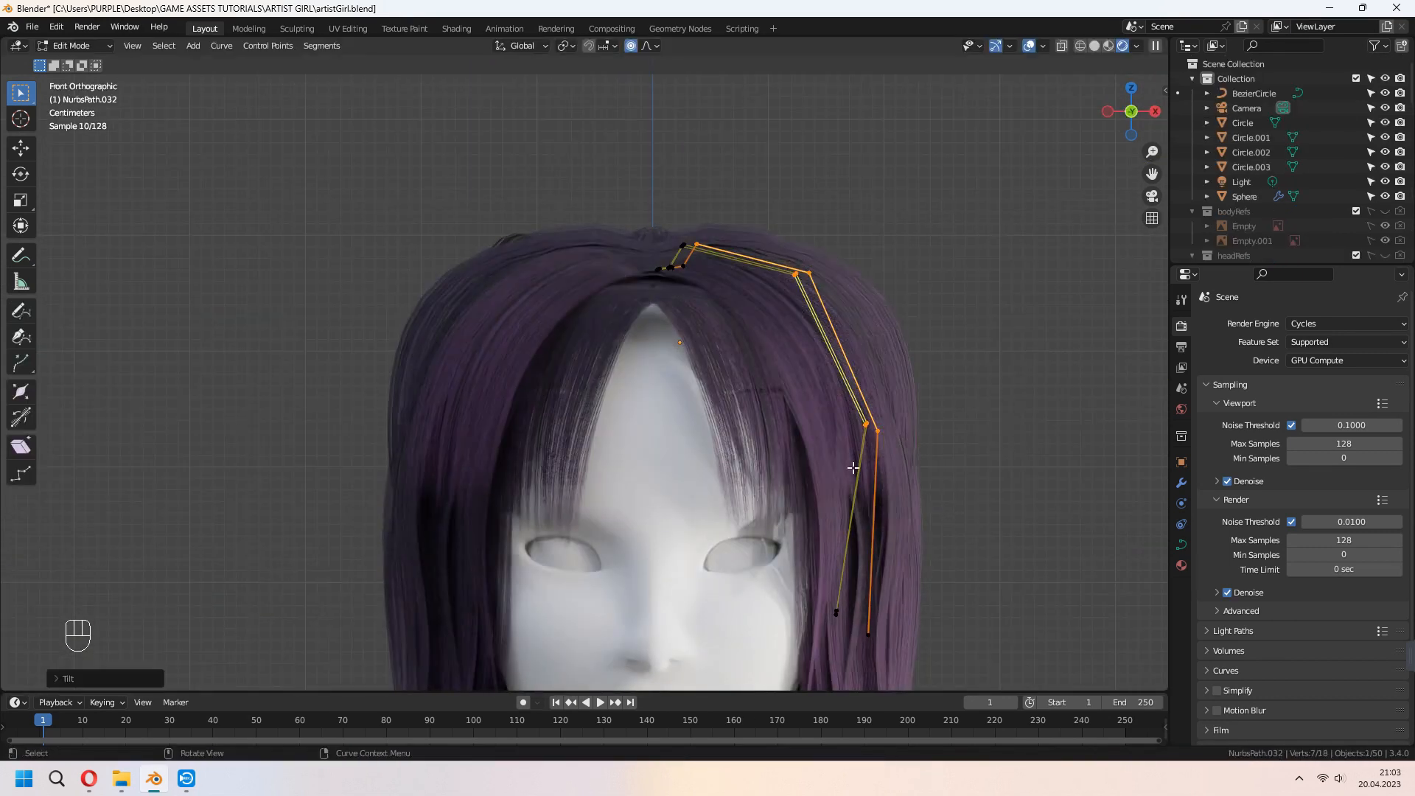
key(g)
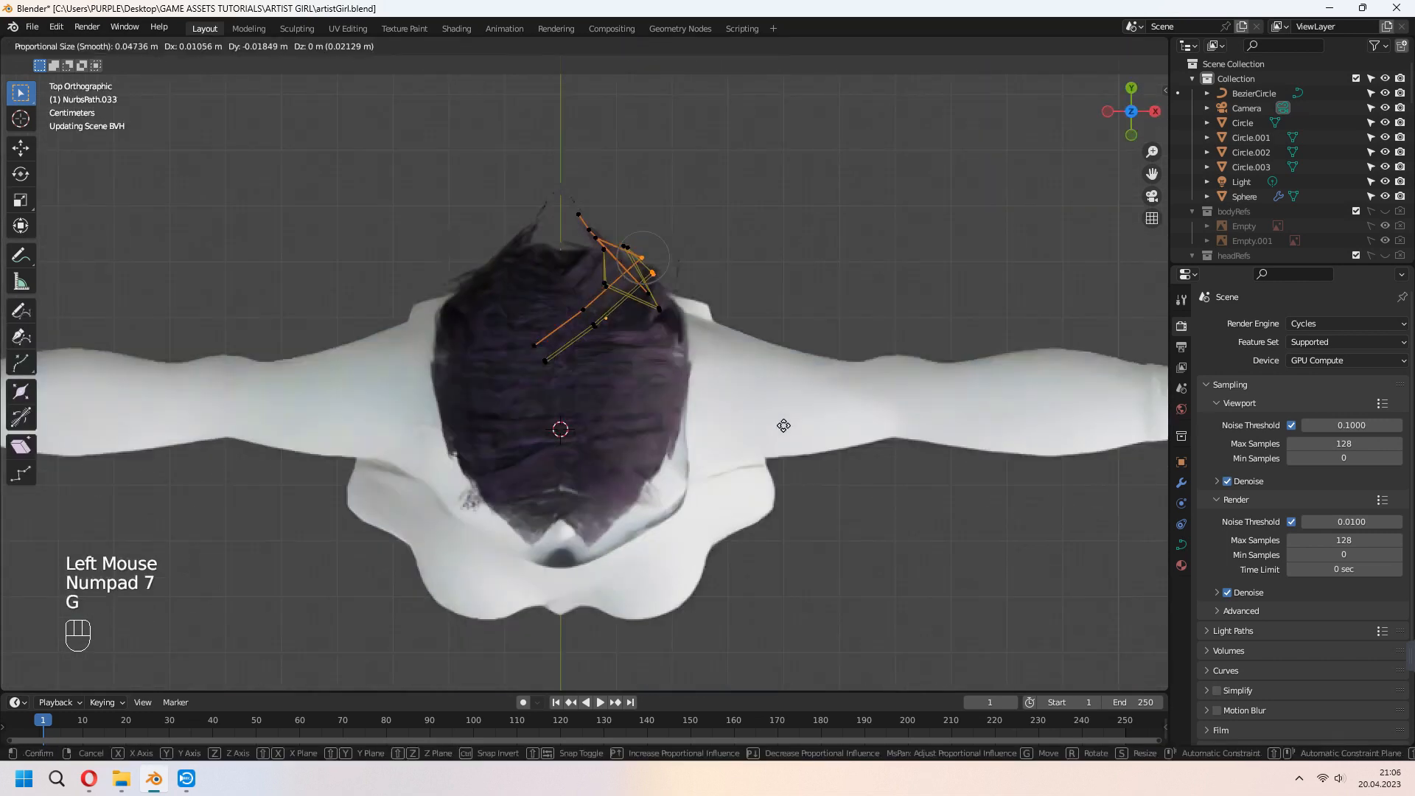